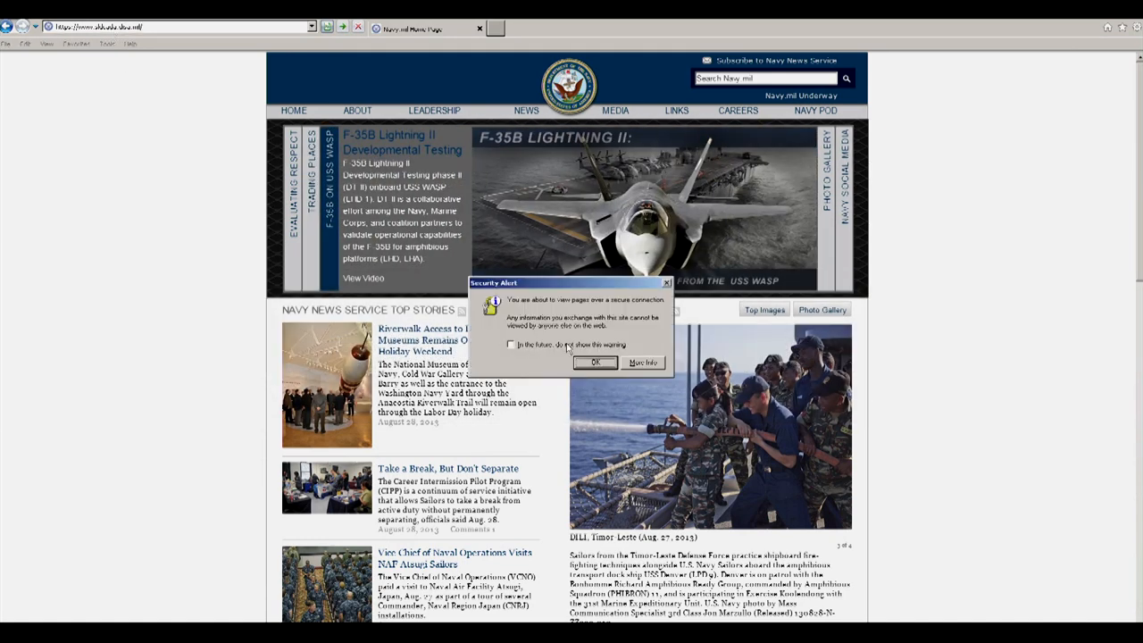
- Dismiss the secure-connection warning to continue to the SLDCADA site
{"action": "left_click", "coordinate": [594, 362]}
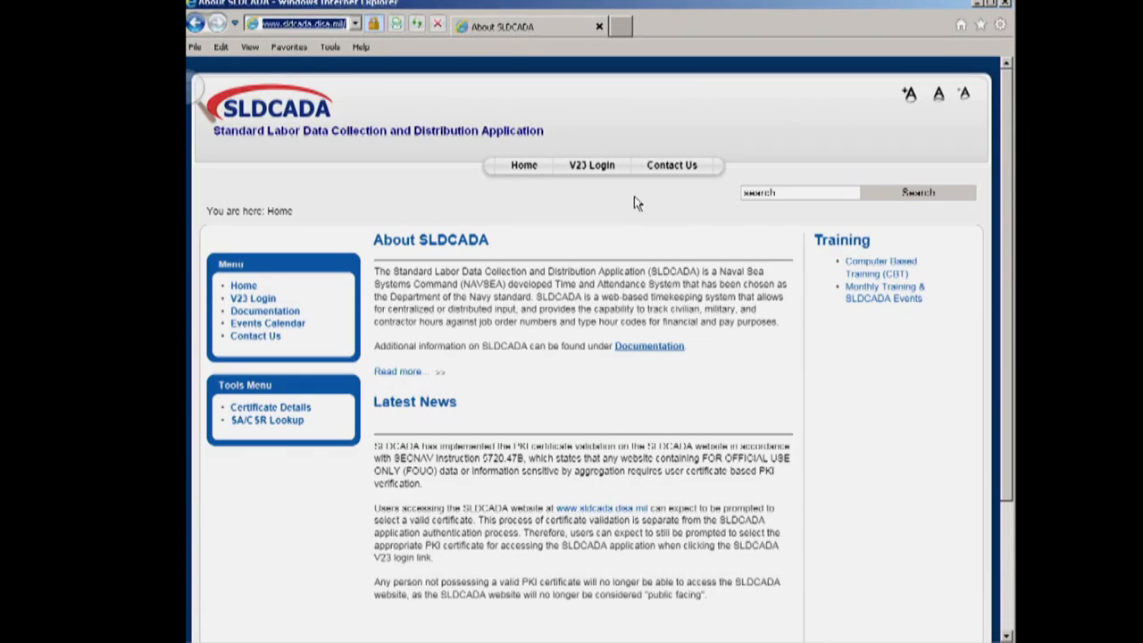
{"action": "mouse_move", "coordinate": [591, 165]}
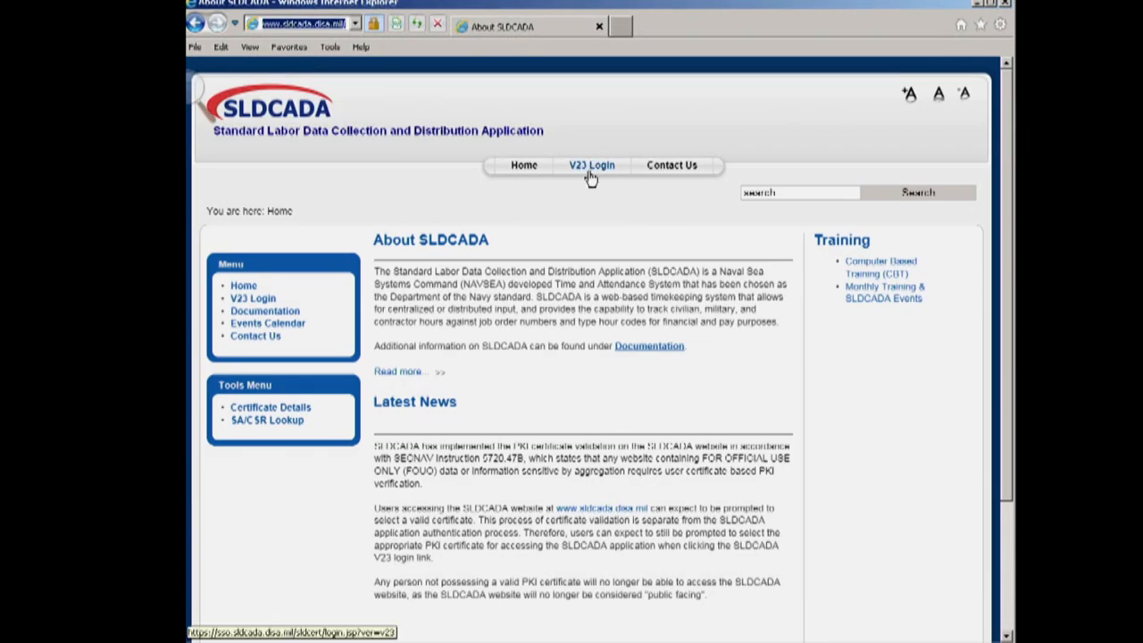
{"action": "mouse_move", "coordinate": [589, 170]}
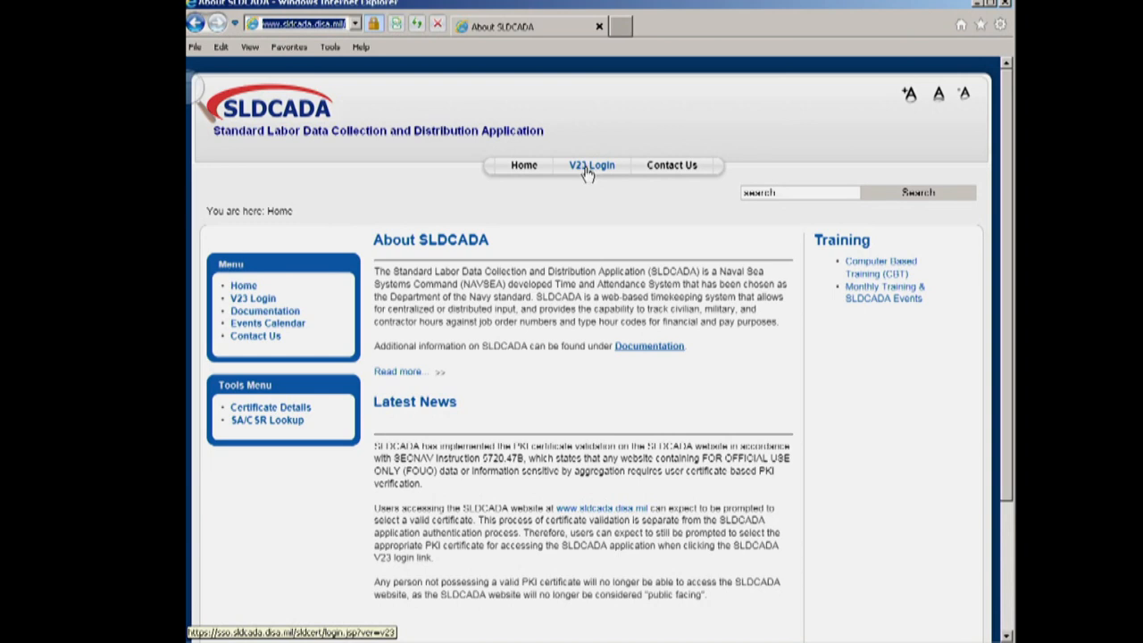
{"action": "mouse_move", "coordinate": [253, 298]}
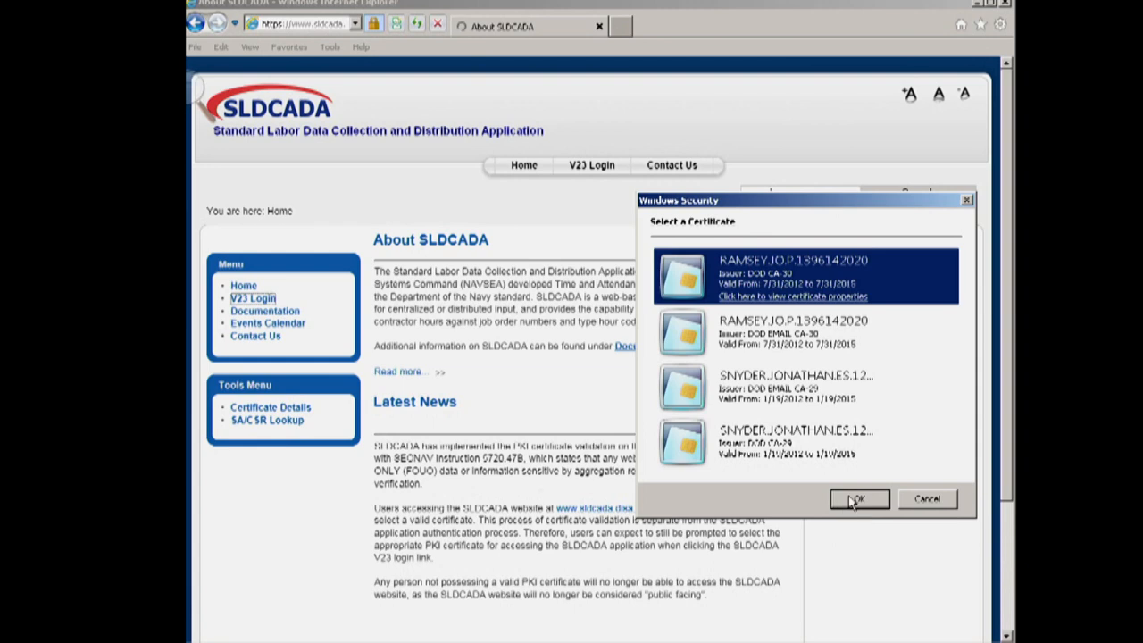
- Sign in with the first listed certificate, accept the DoD consent notice and load the certificate
{"action": "left_click", "coordinate": [857, 498]}
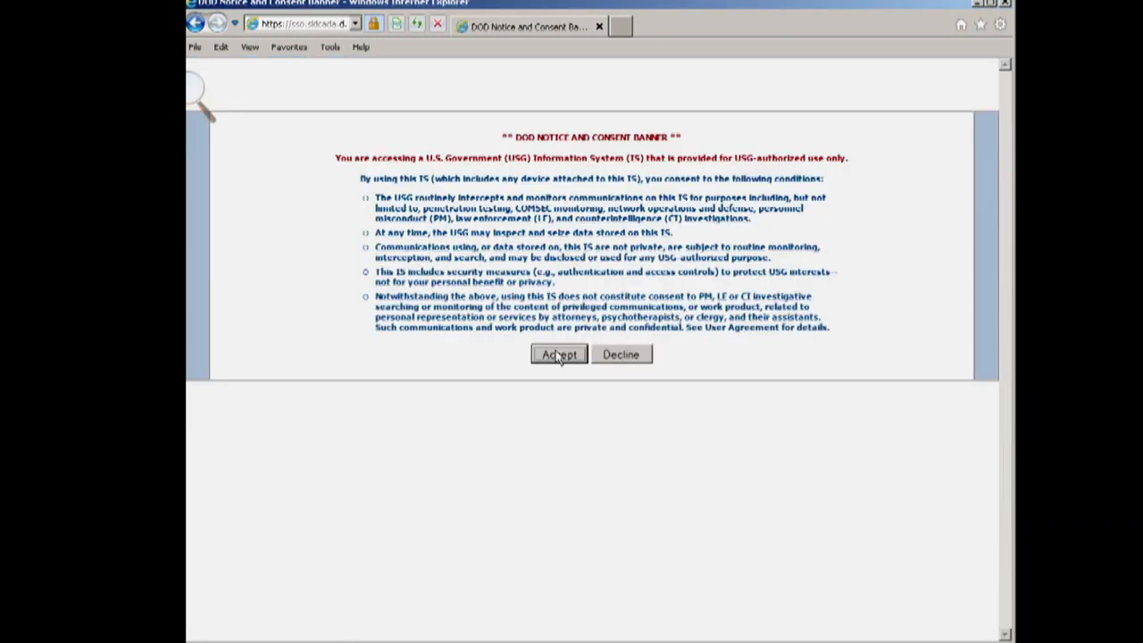
{"action": "left_click", "coordinate": [559, 353]}
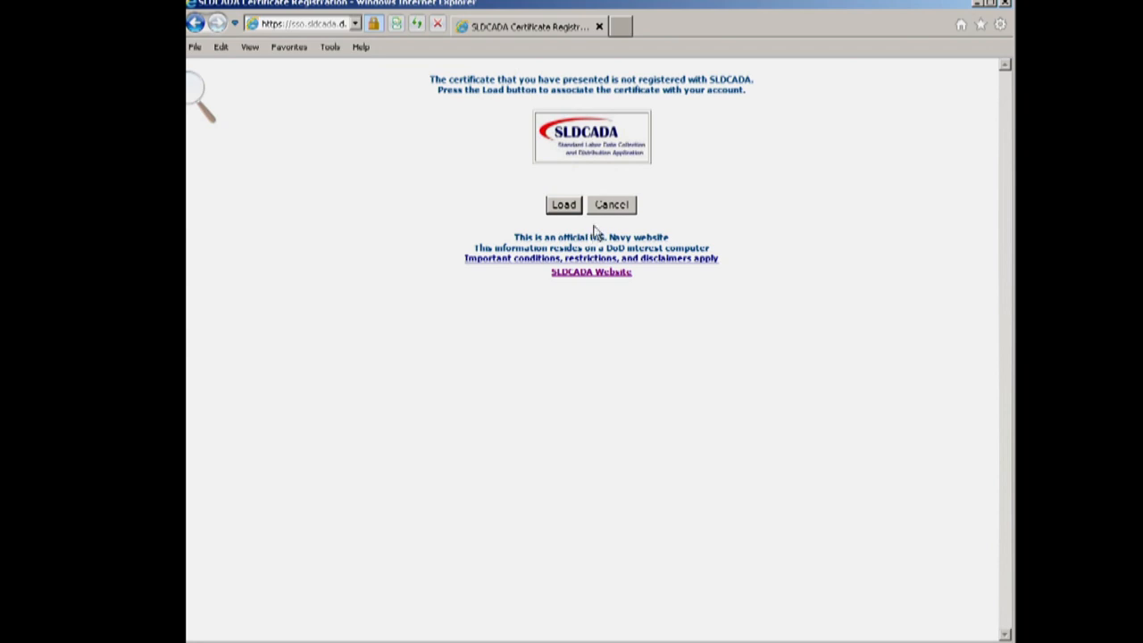
{"action": "mouse_move", "coordinate": [564, 204]}
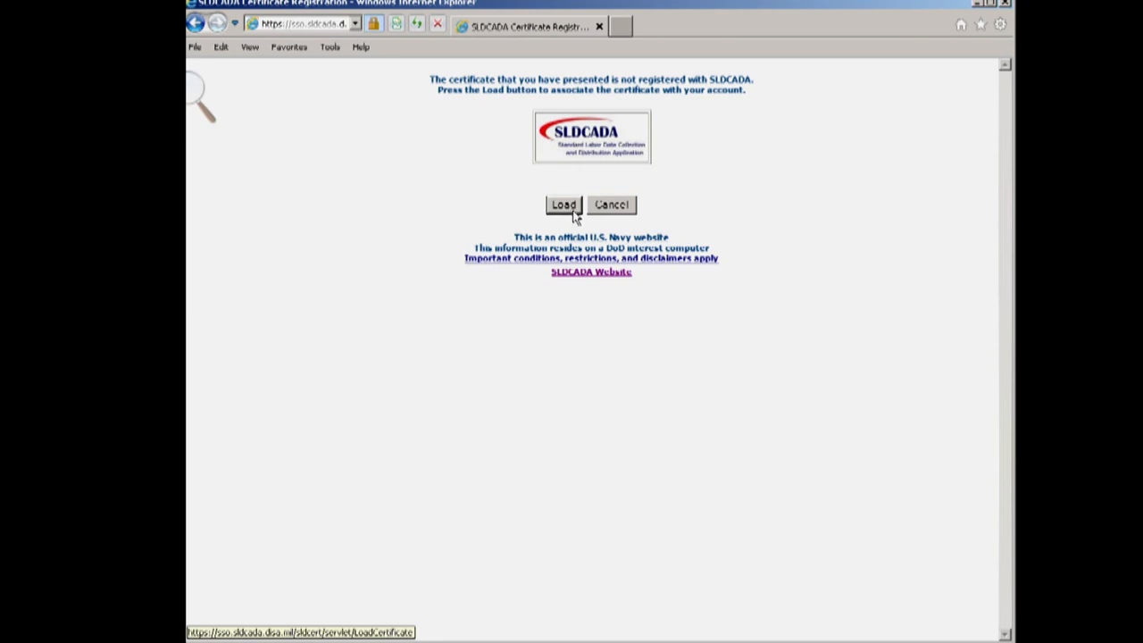
{"action": "mouse_move", "coordinate": [569, 211]}
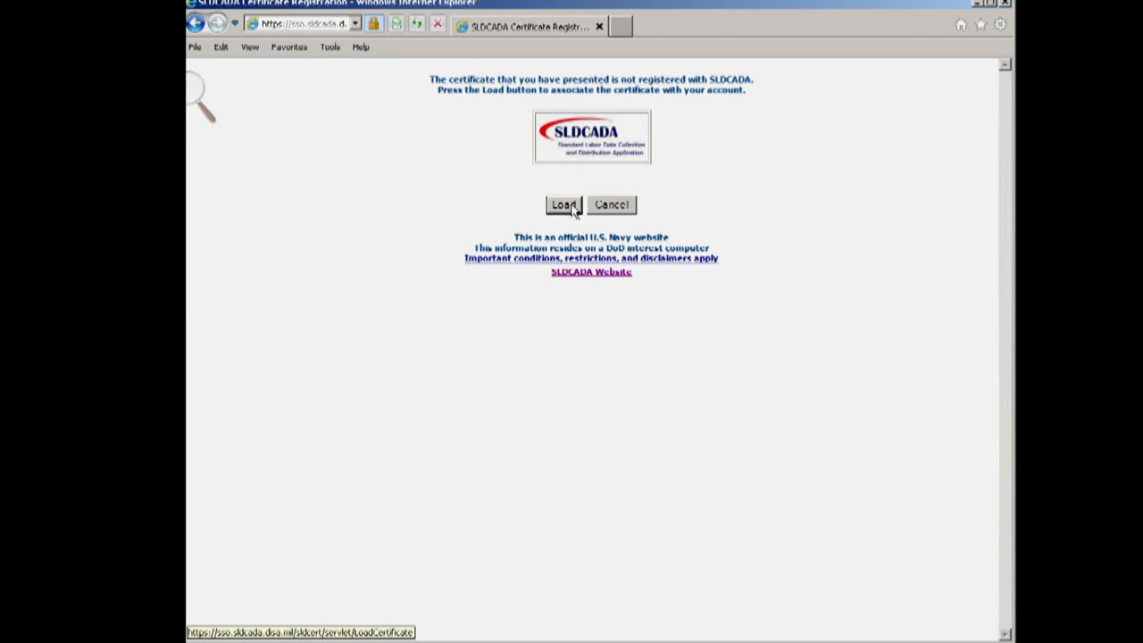
{"action": "left_click", "coordinate": [563, 203]}
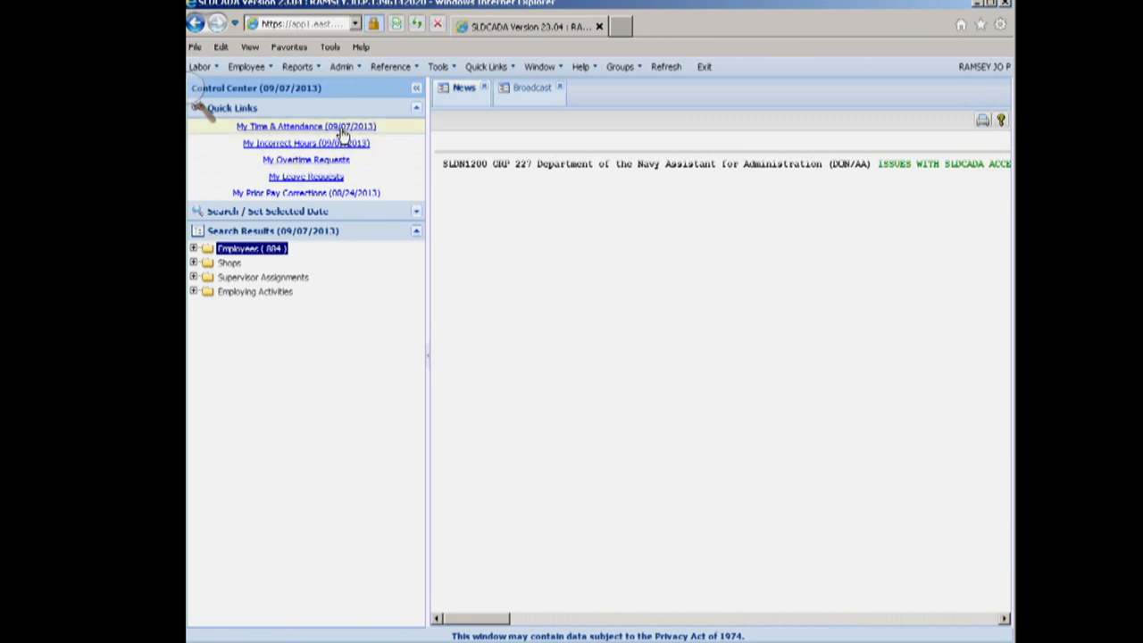
- Bring up My Time & Attendance and browse the type hour code reference list for week 1
{"action": "left_click", "coordinate": [307, 125]}
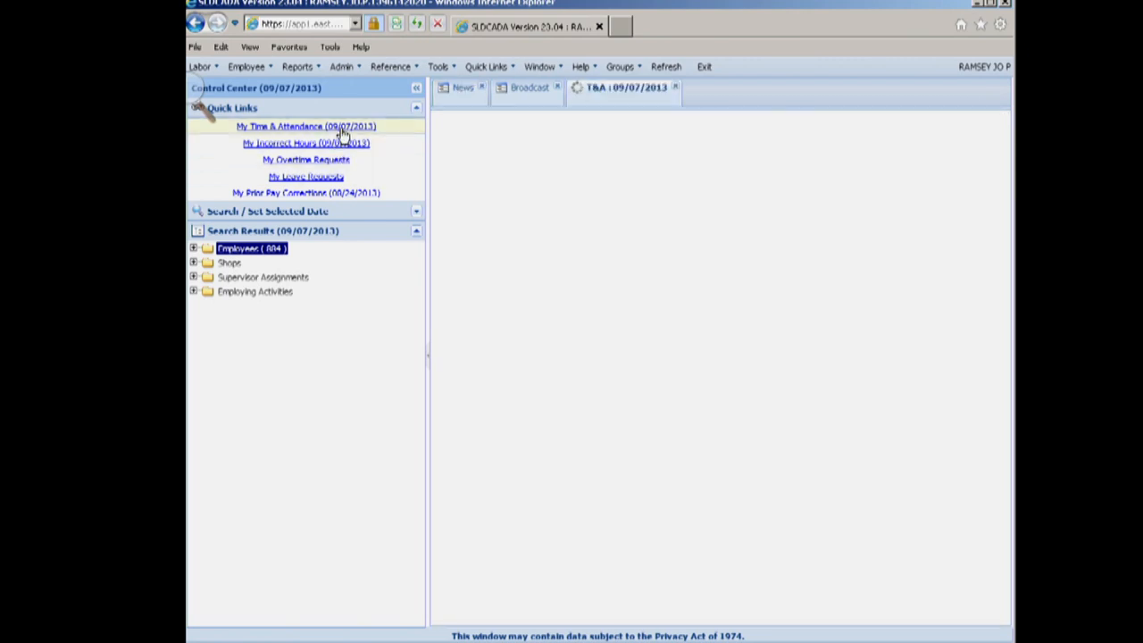
{"action": "left_click", "coordinate": [307, 125]}
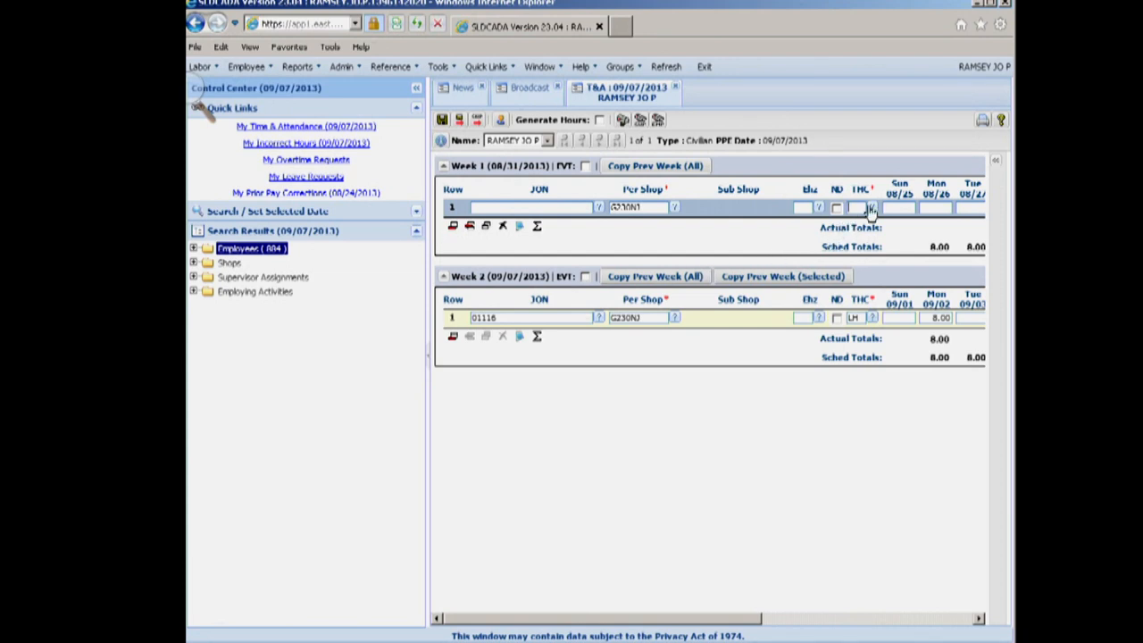
{"action": "mouse_move", "coordinate": [872, 207]}
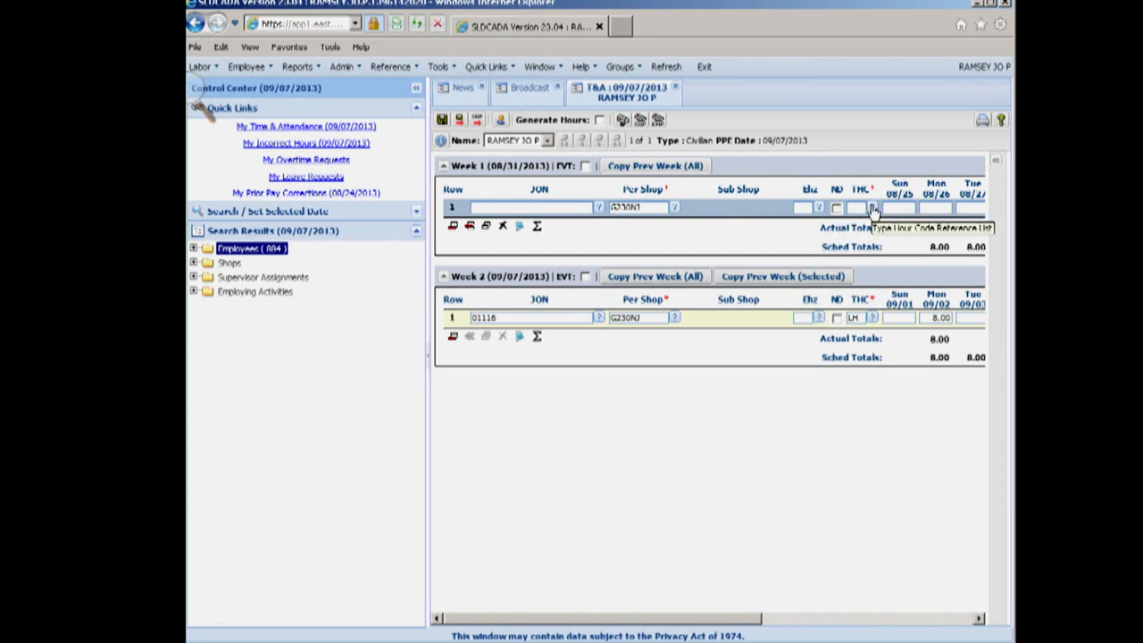
{"action": "left_click", "coordinate": [871, 207]}
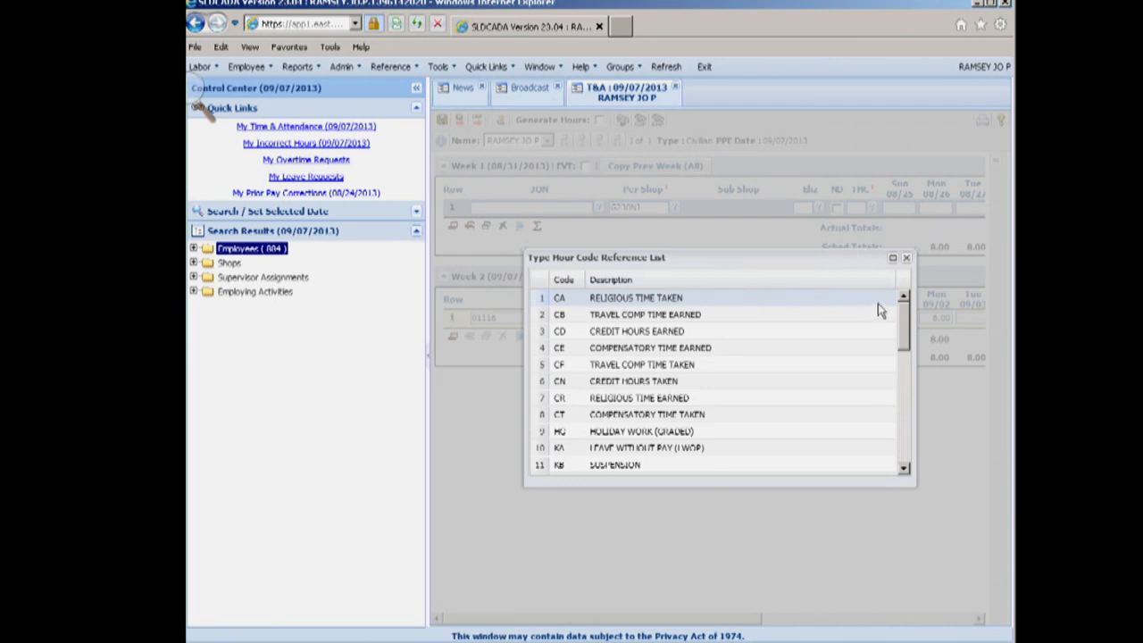
{"action": "scroll", "scroll_direction": "down", "scroll_amount": 3}
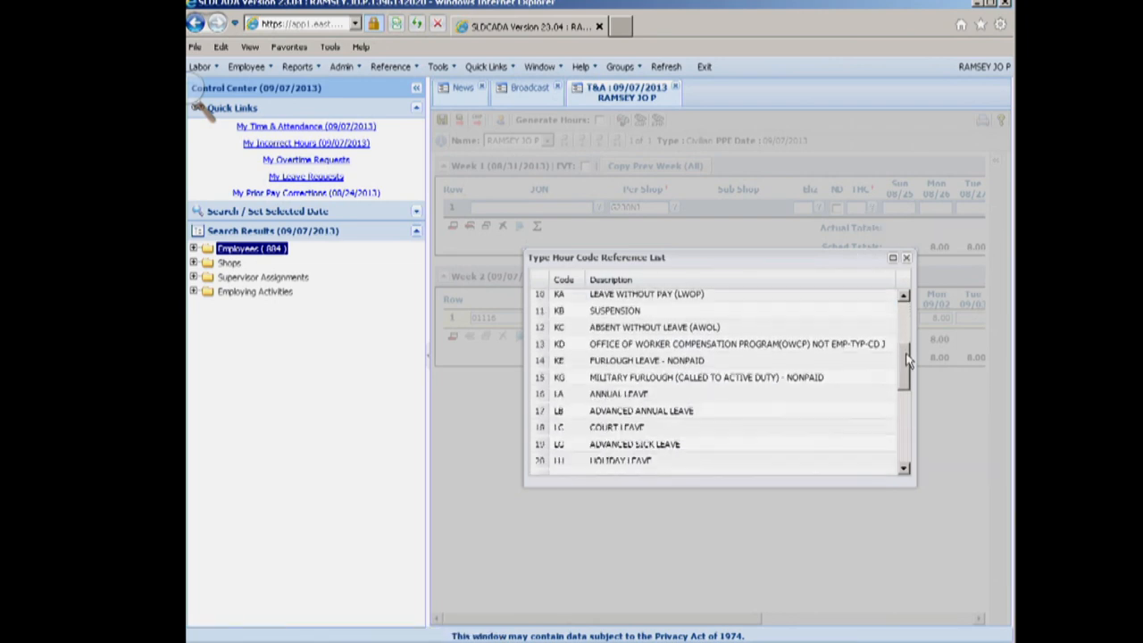
{"action": "scroll", "scroll_direction": "down", "scroll_amount": 3}
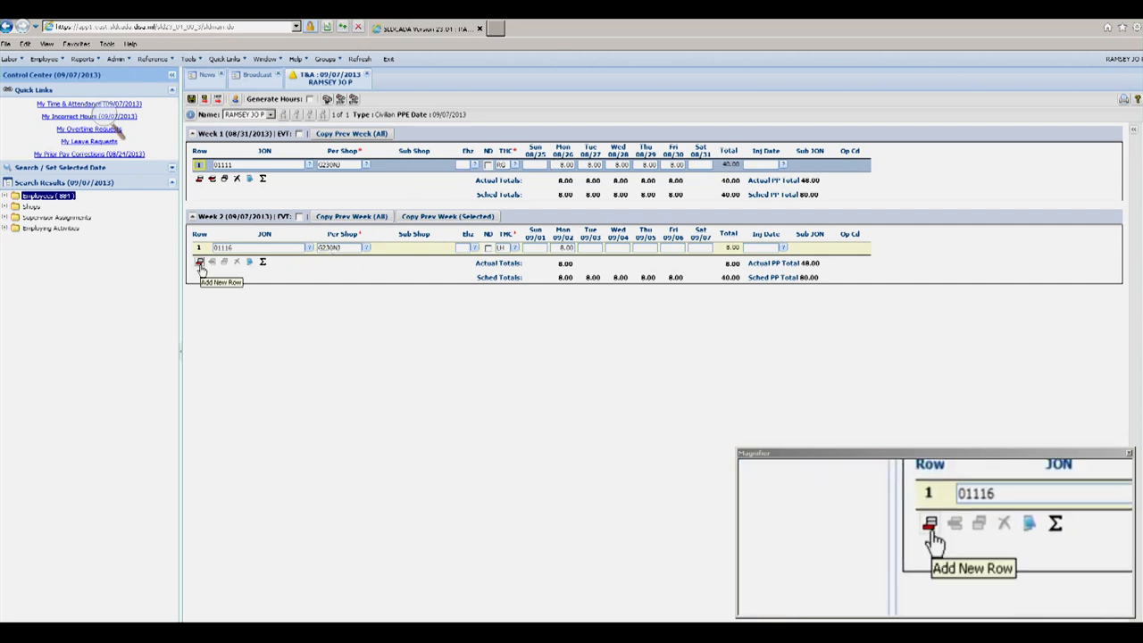
- Add two week 2 charge lines with LH and RG hour codes and 8.00 daily hours
{"action": "left_click", "coordinate": [200, 261]}
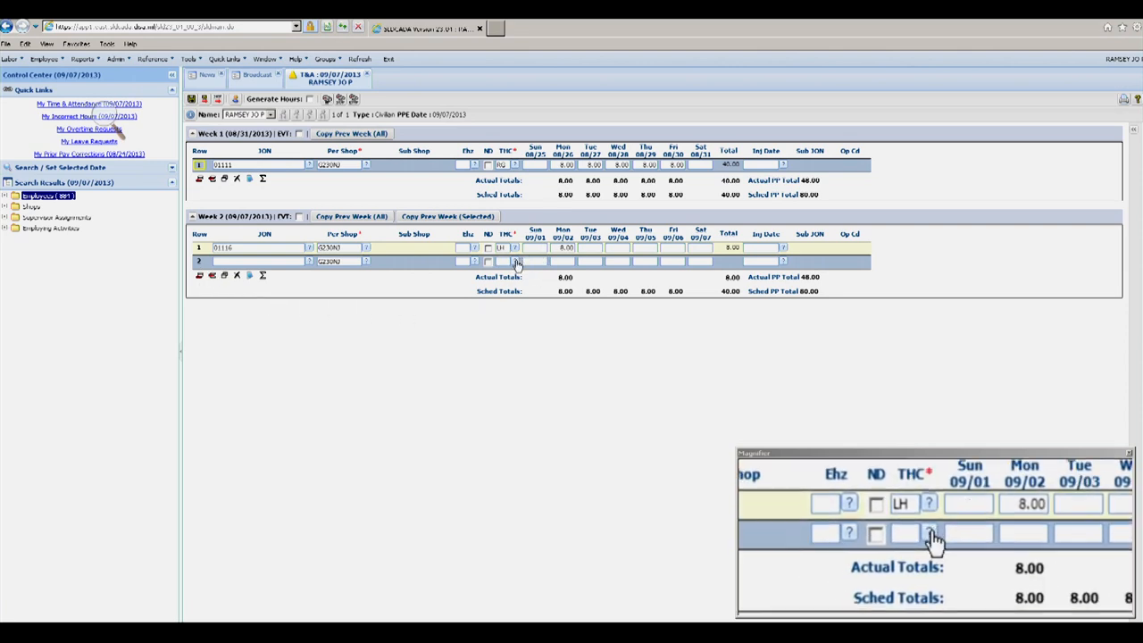
{"action": "left_click", "coordinate": [514, 261]}
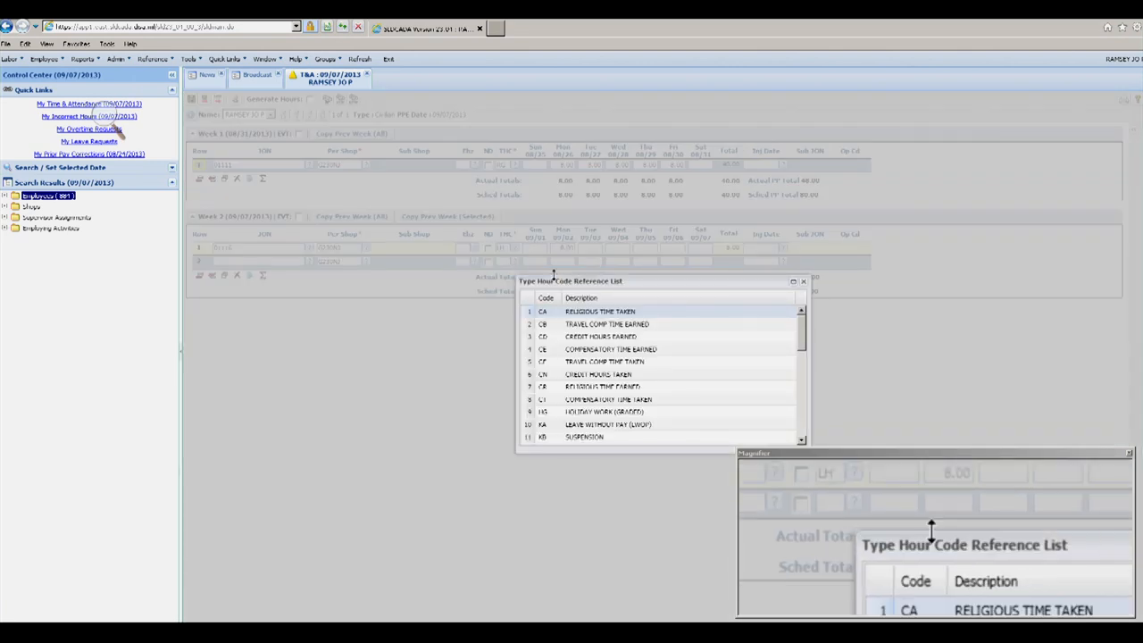
{"action": "scroll", "scroll_direction": "down", "scroll_amount": 3}
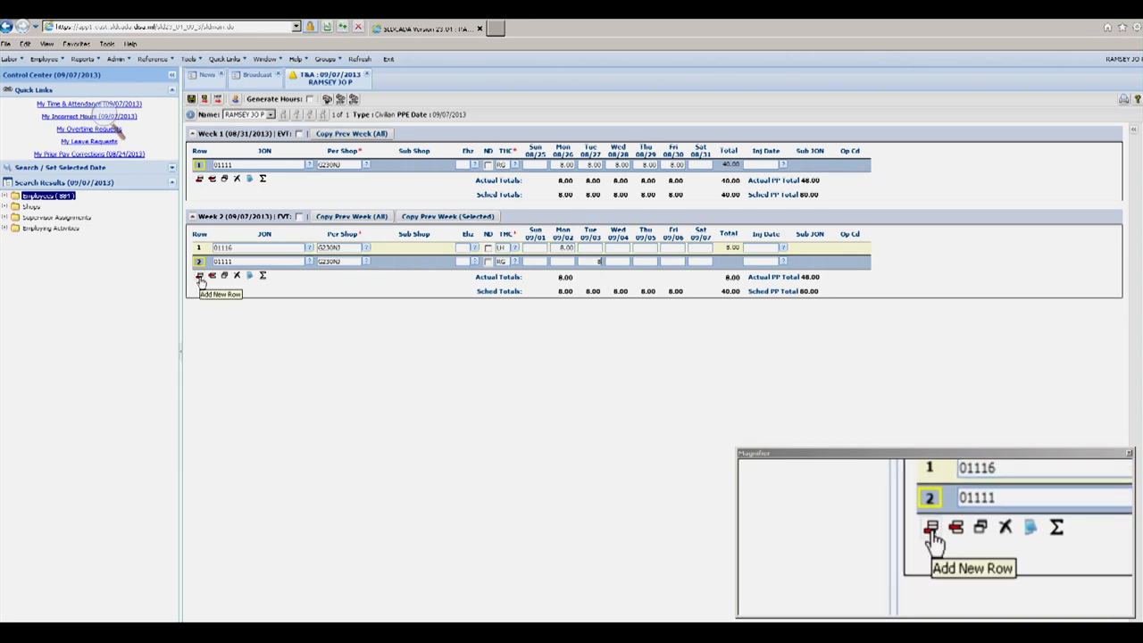
{"action": "left_click", "coordinate": [200, 275]}
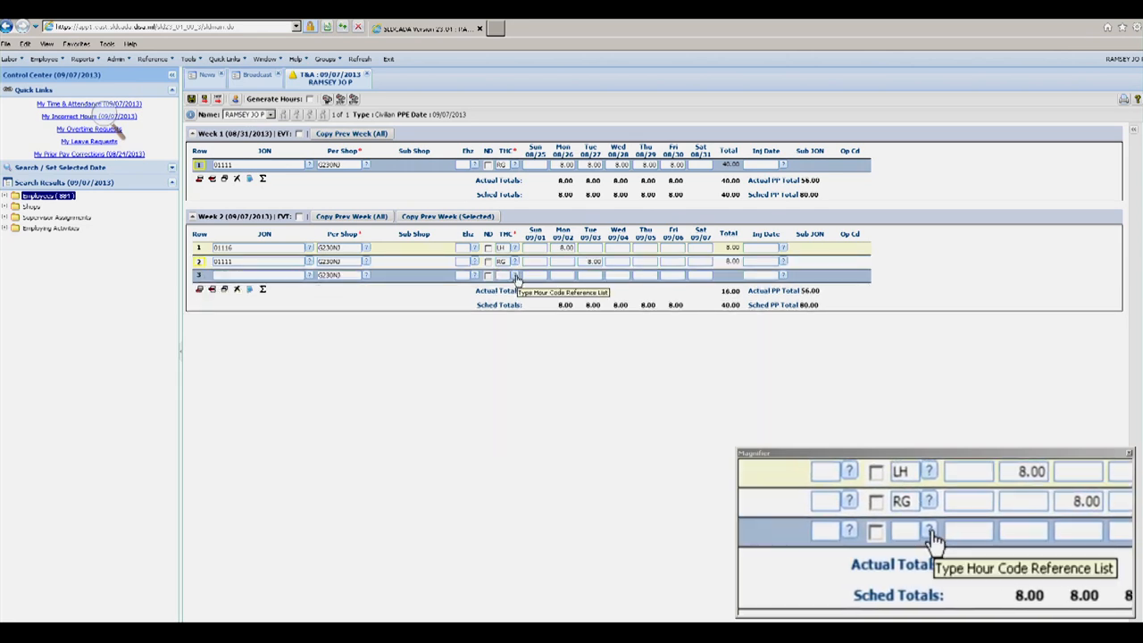
{"action": "left_click", "coordinate": [515, 275]}
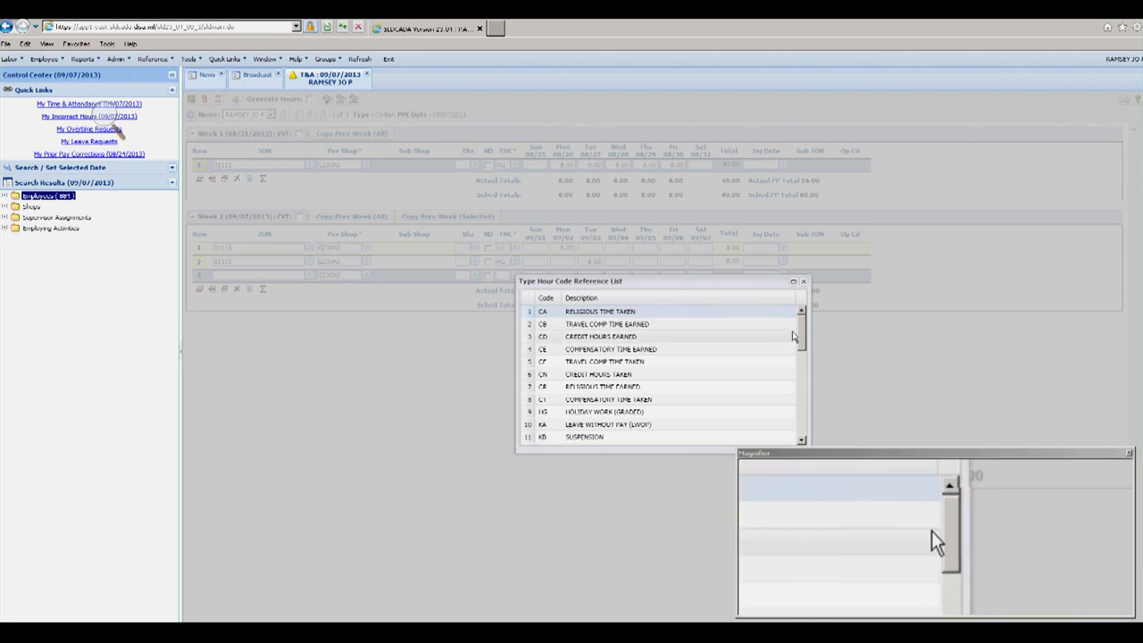
{"action": "scroll", "scroll_direction": "down", "scroll_amount": 3}
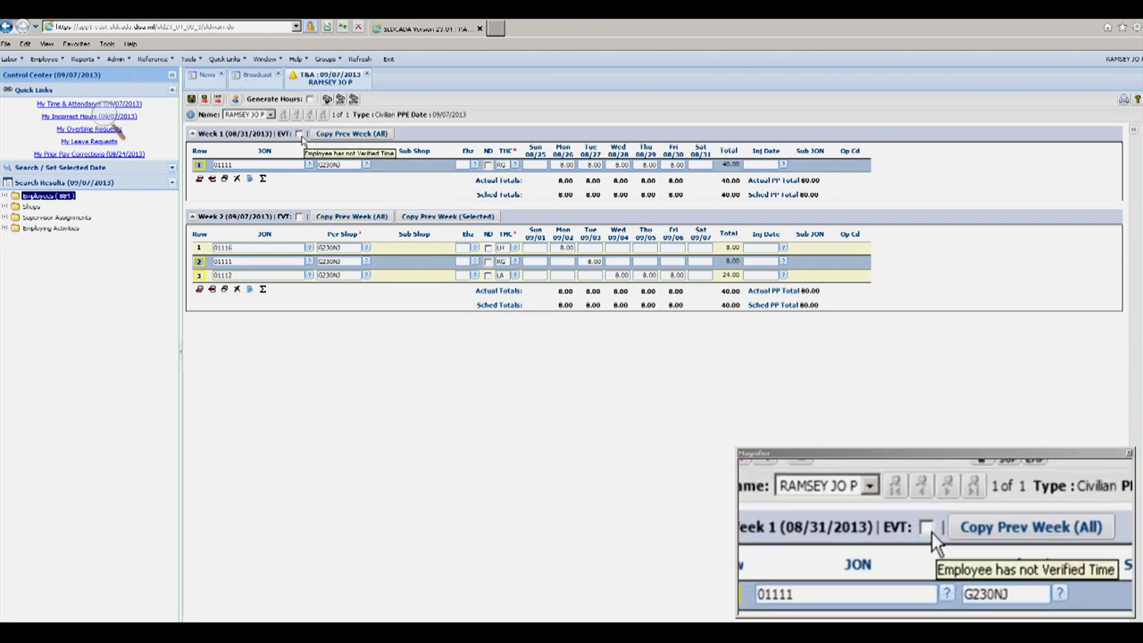
- Check the week 1 EVT box to mark the employee's time as verified
{"action": "left_click", "coordinate": [300, 132]}
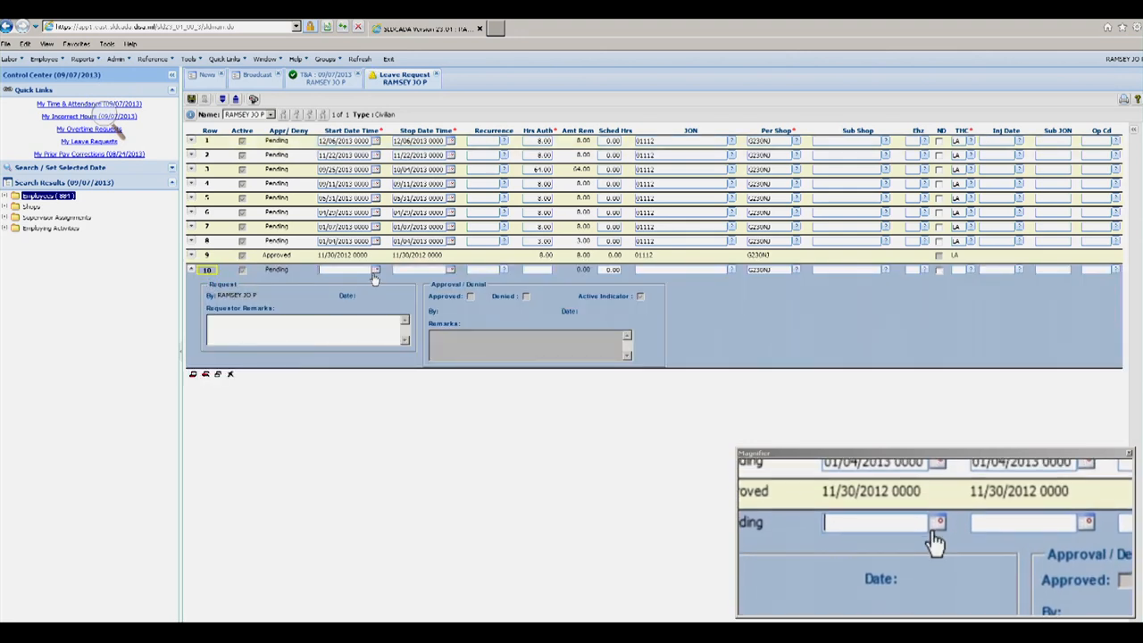
- Set the leave request's stop date to the 16th, an LA hour code and the remark 'use-or-lose'
{"action": "left_click", "coordinate": [940, 521]}
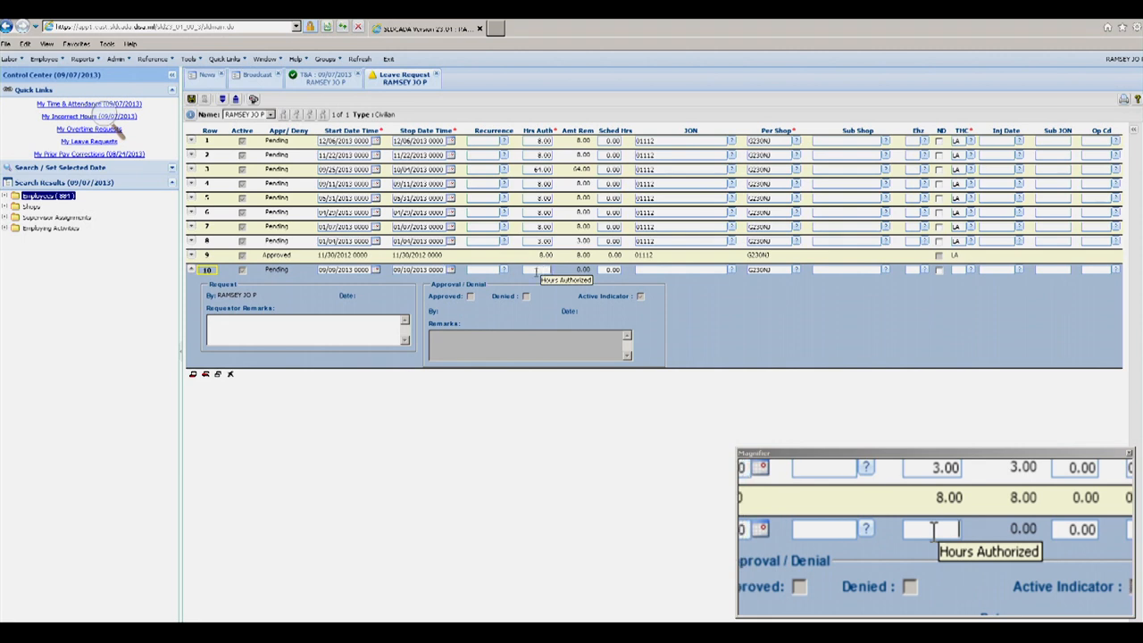
{"action": "type", "text": "16."}
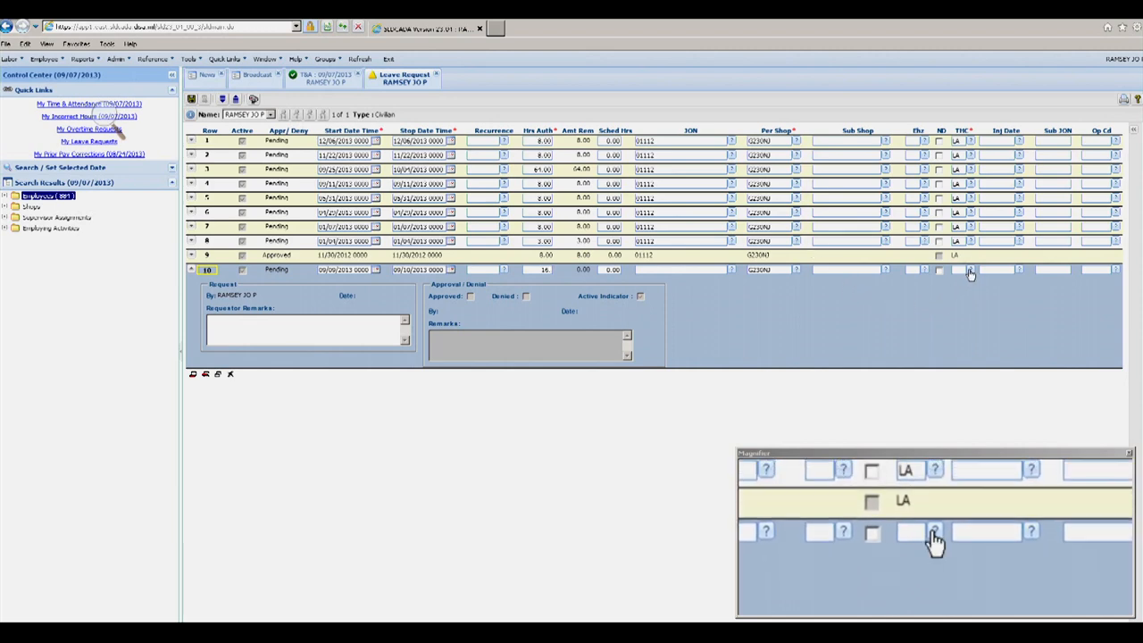
{"action": "left_click", "coordinate": [969, 269]}
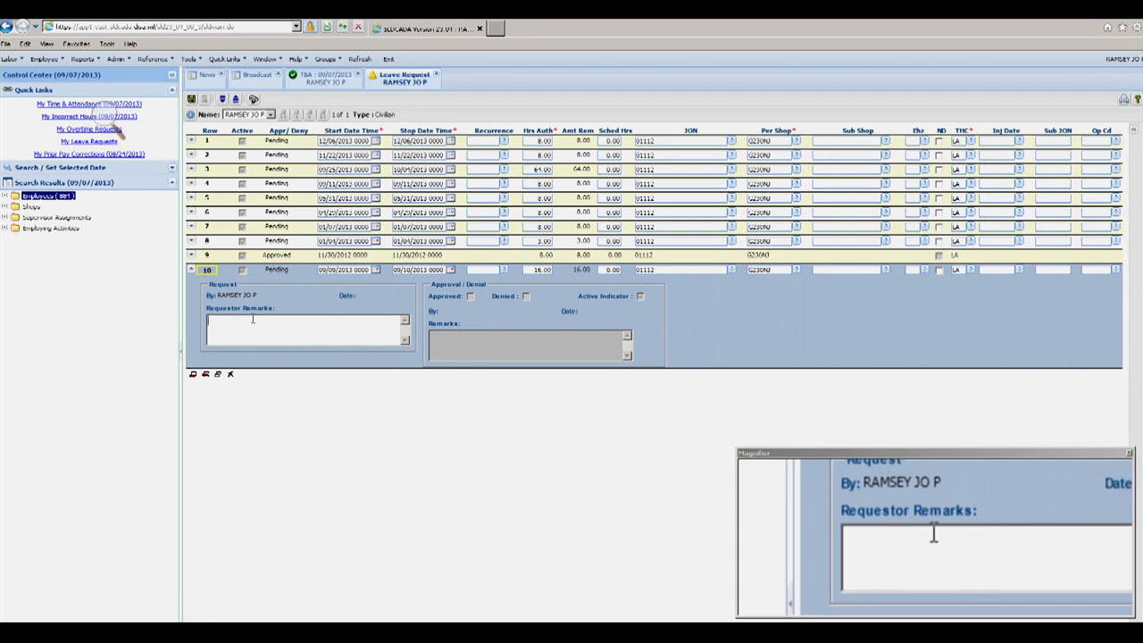
{"action": "type", "text": "use-"}
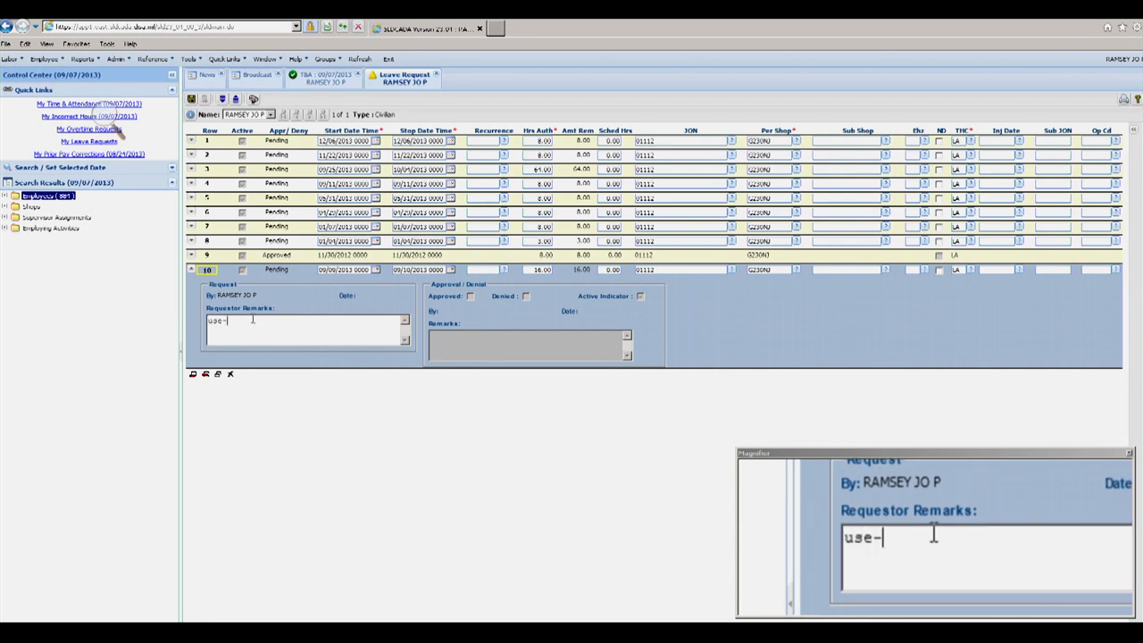
{"action": "type", "text": "or0loke"}
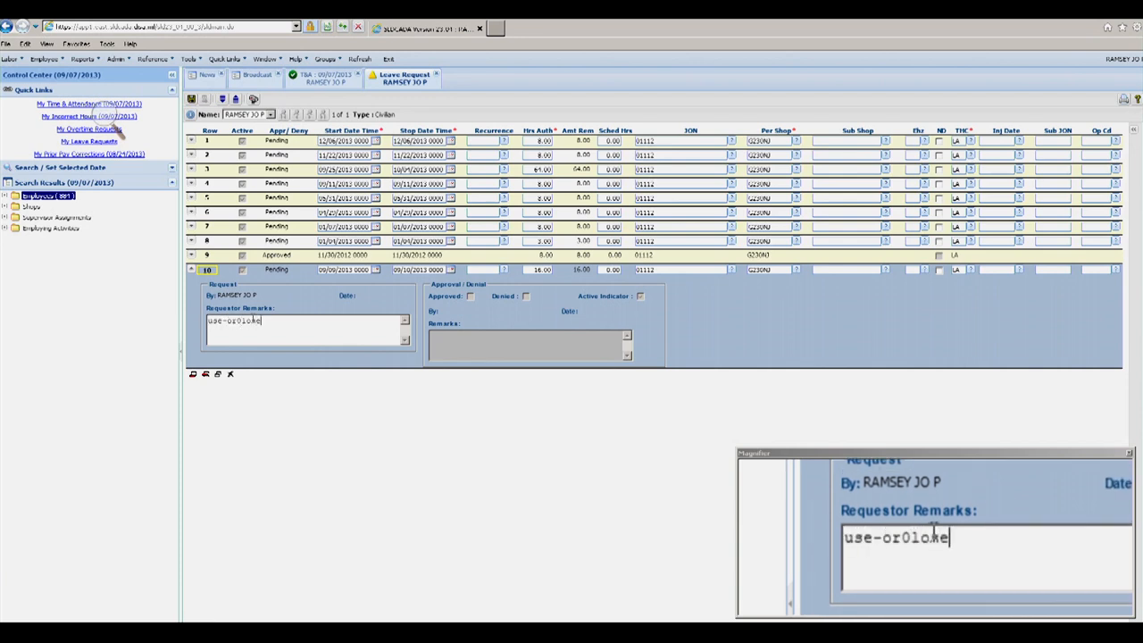
{"action": "key", "text": "Backspace"}
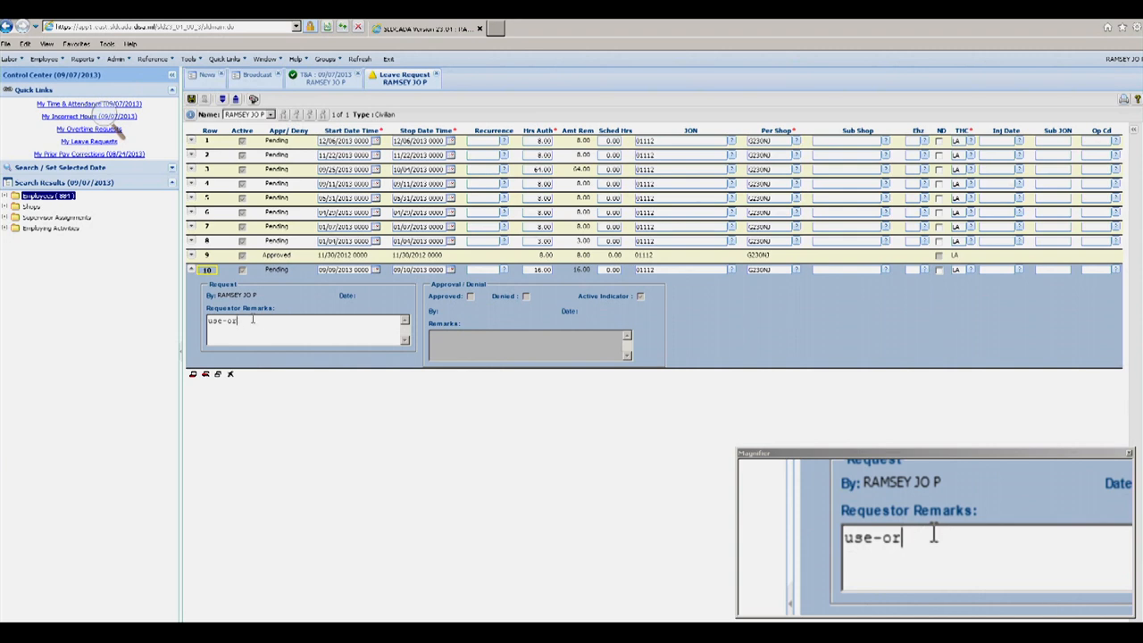
{"action": "type", "text": "-lose"}
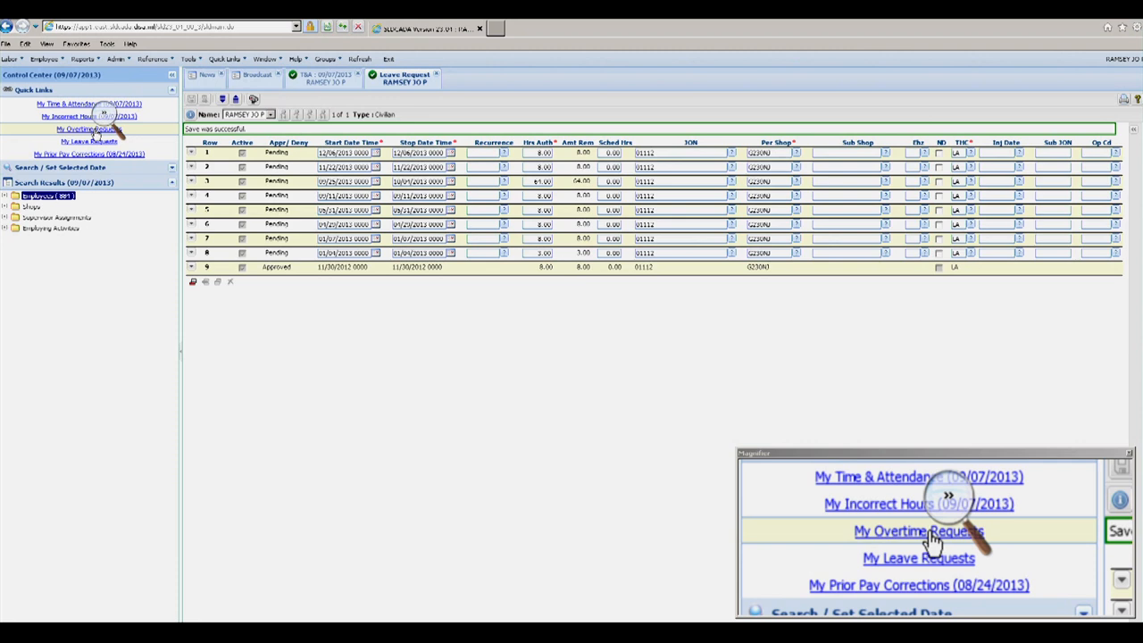
- Start a new overtime request with a start date and the justification 'work req'
{"action": "left_click", "coordinate": [88, 128]}
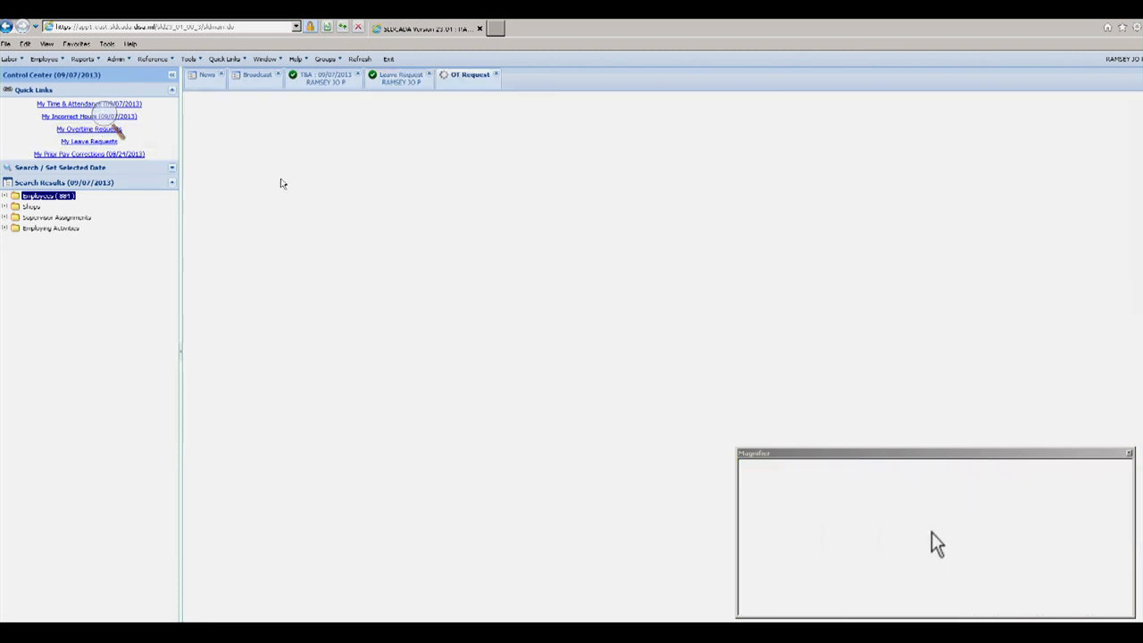
{"action": "left_click", "coordinate": [89, 128]}
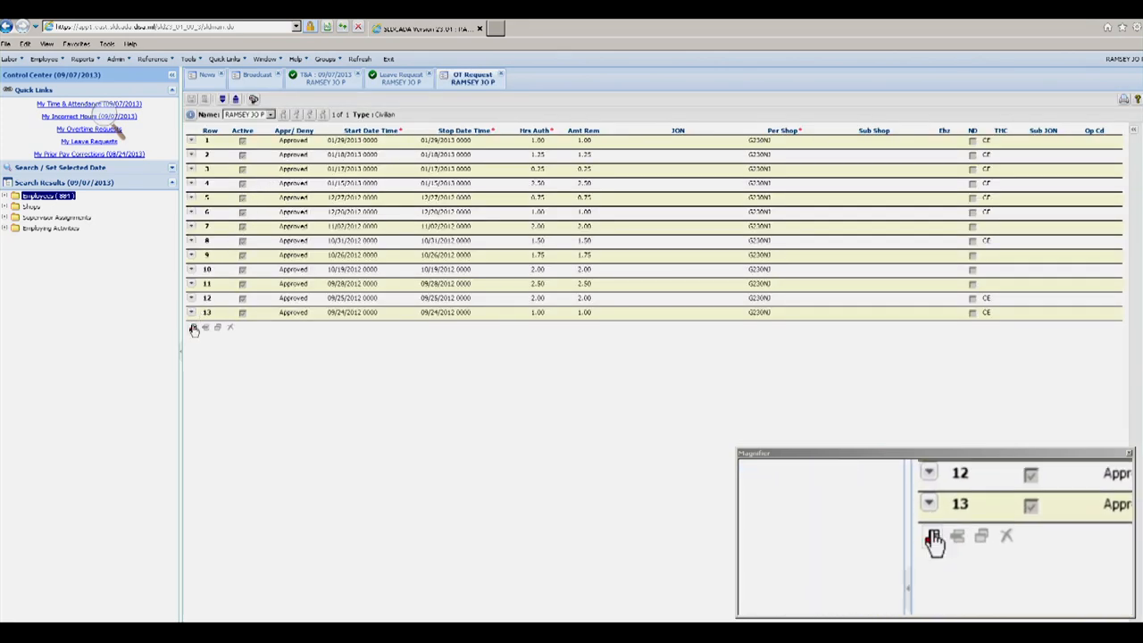
{"action": "mouse_move", "coordinate": [192, 329]}
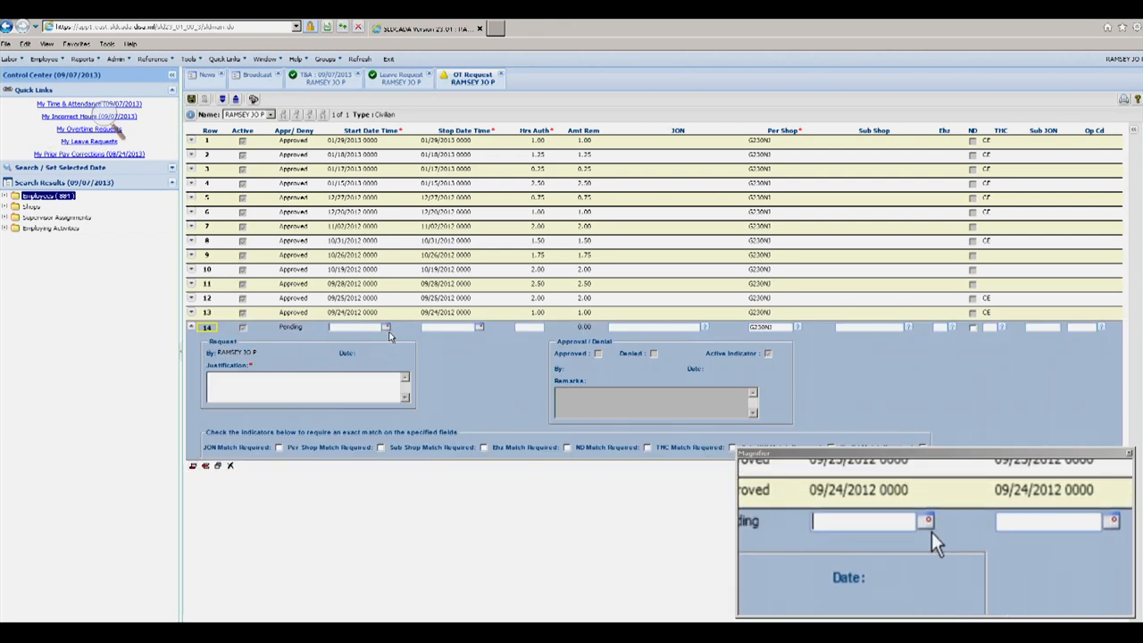
{"action": "left_click", "coordinate": [386, 325]}
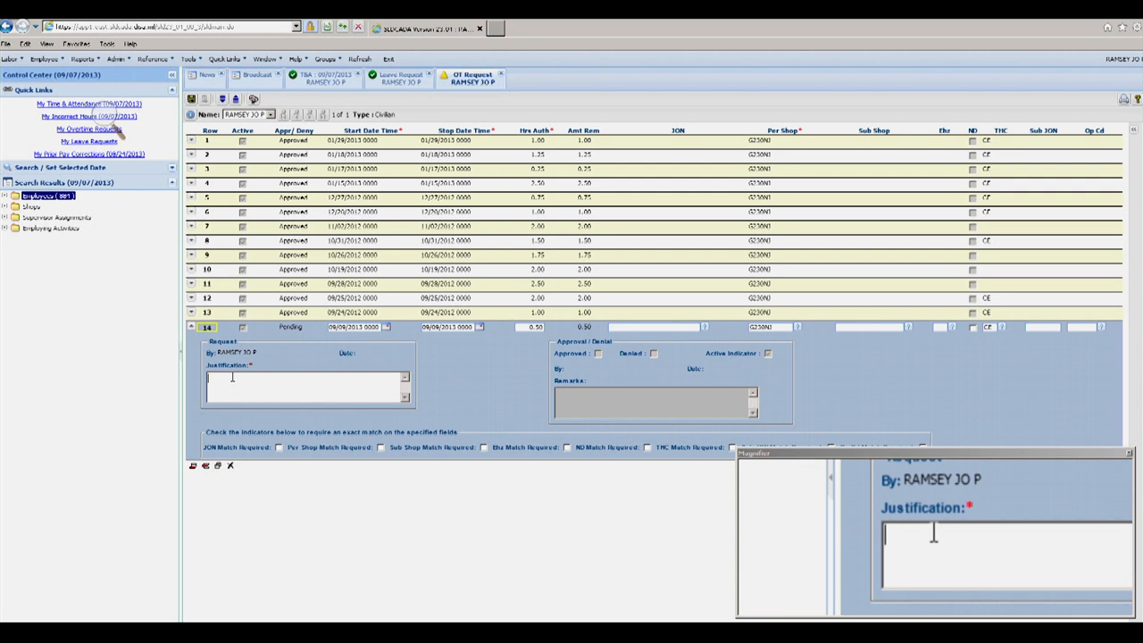
{"action": "type", "text": "wo"}
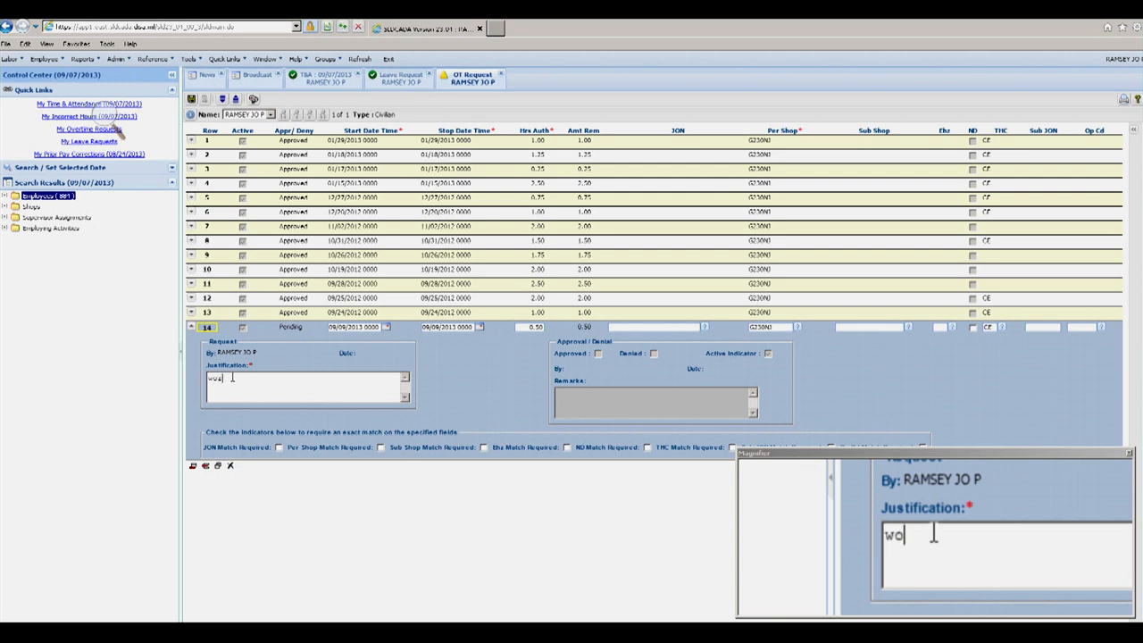
{"action": "type", "text": "rk req"}
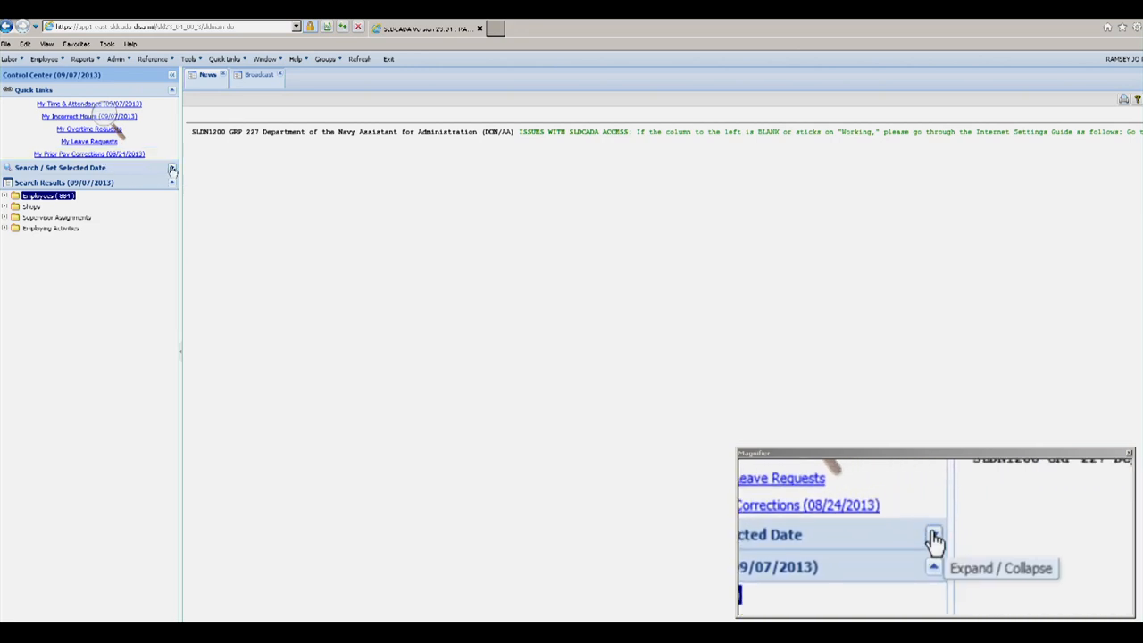
- Set the Control Center PPE date to 07/13/2013 from the calendar
{"action": "left_click", "coordinate": [934, 536]}
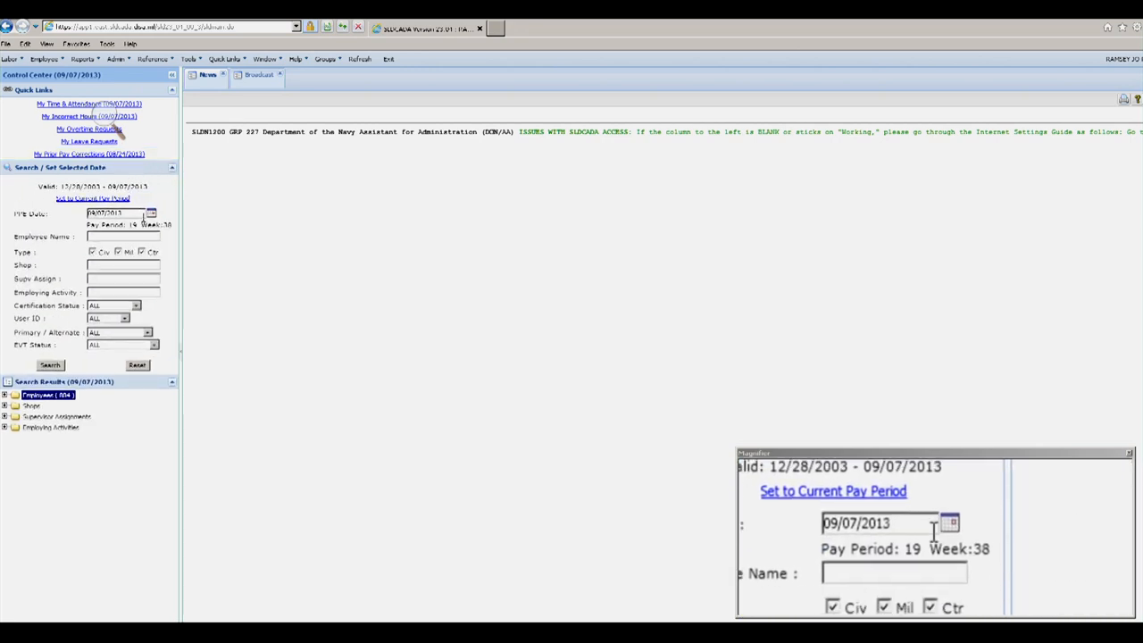
{"action": "left_click", "coordinate": [151, 214]}
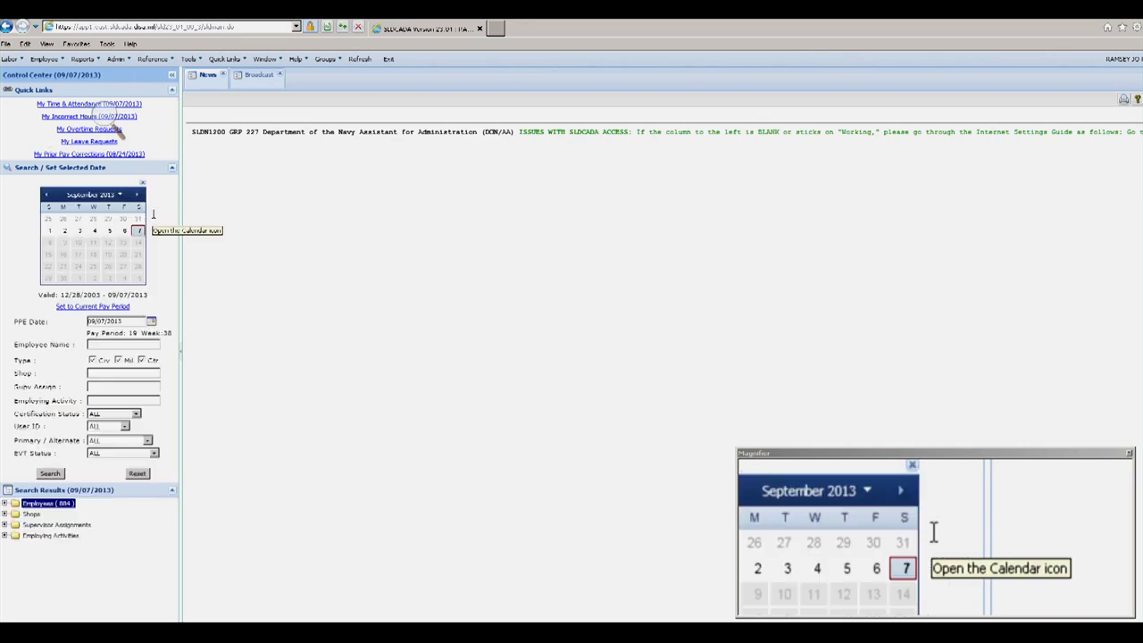
{"action": "left_click", "coordinate": [46, 193]}
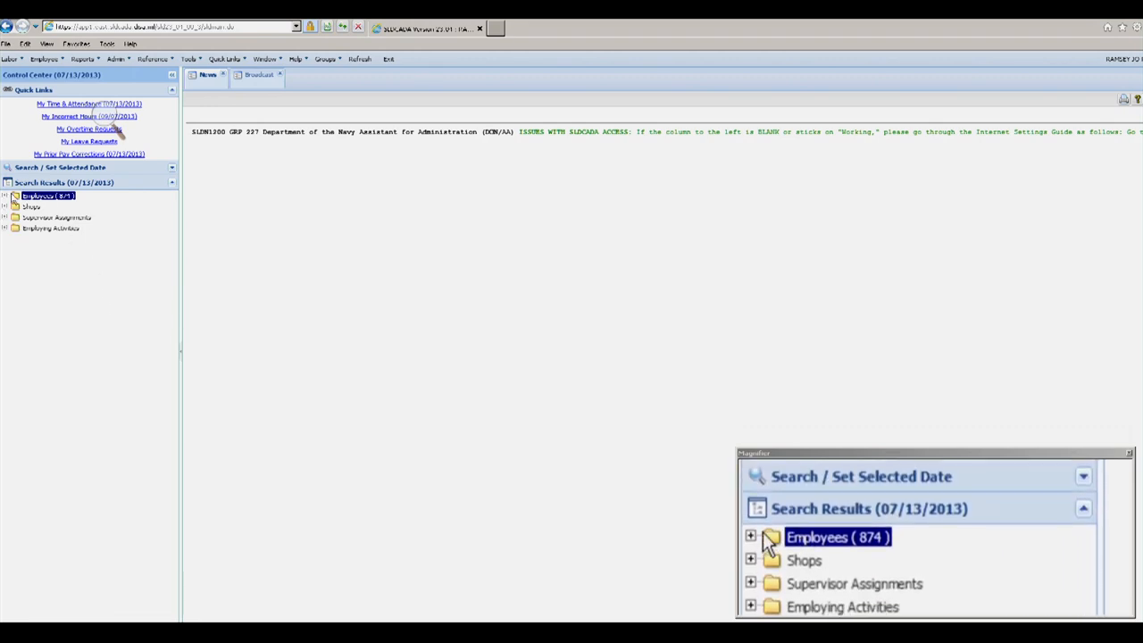
- From the employee's Labor actions, bring up Prior Pay Corrections for the 07/13/2013 period
{"action": "left_click", "coordinate": [750, 536]}
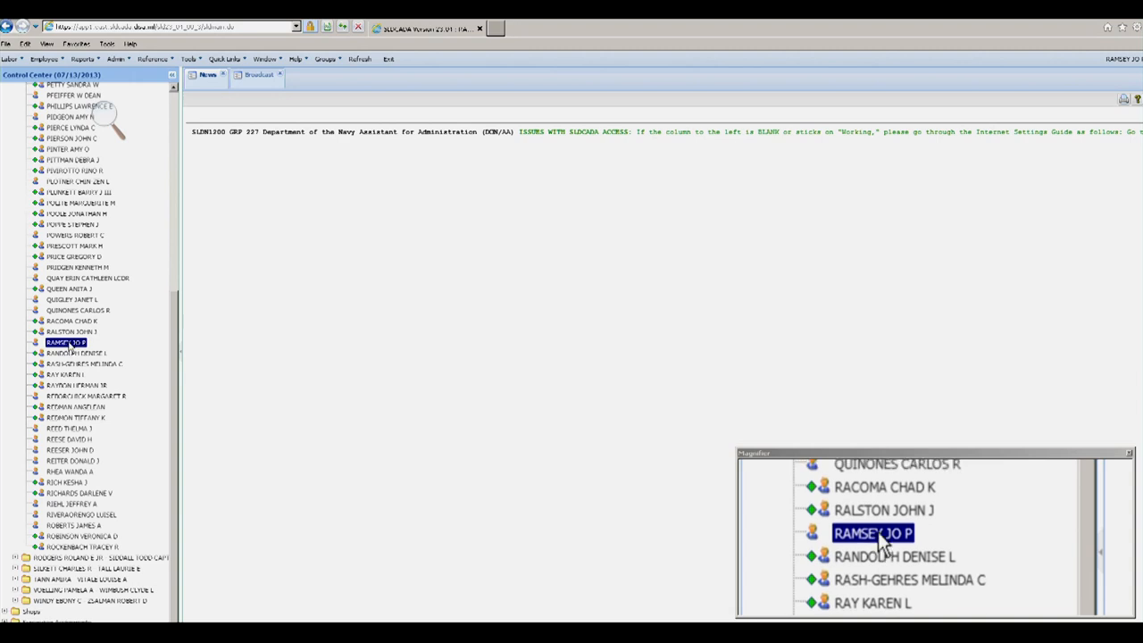
{"action": "right_click", "coordinate": [66, 343]}
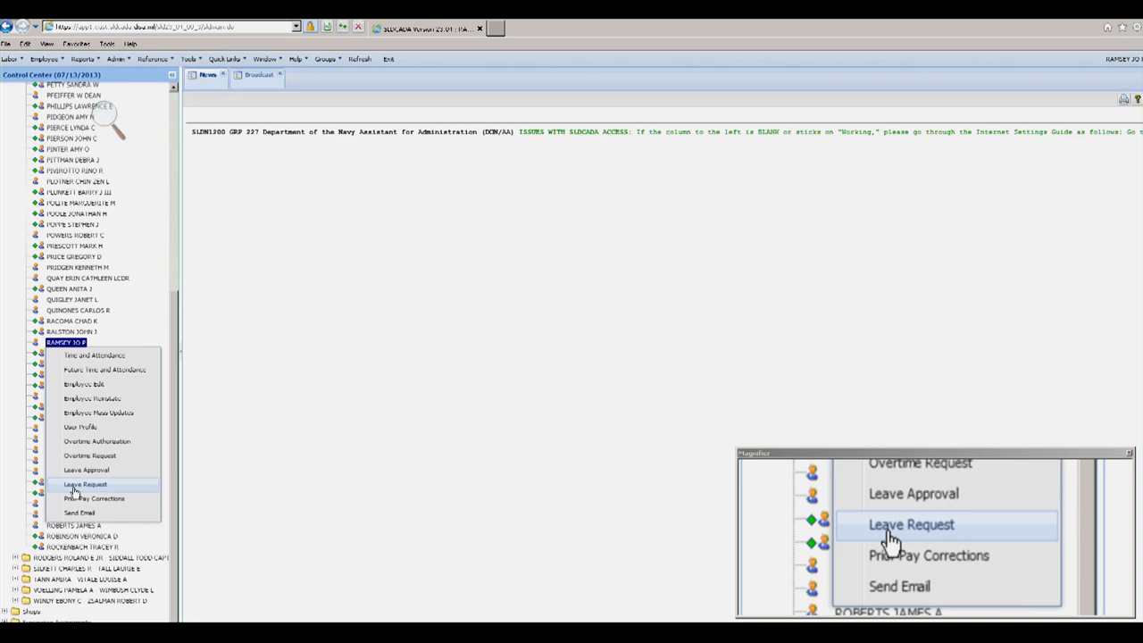
{"action": "mouse_move", "coordinate": [94, 498]}
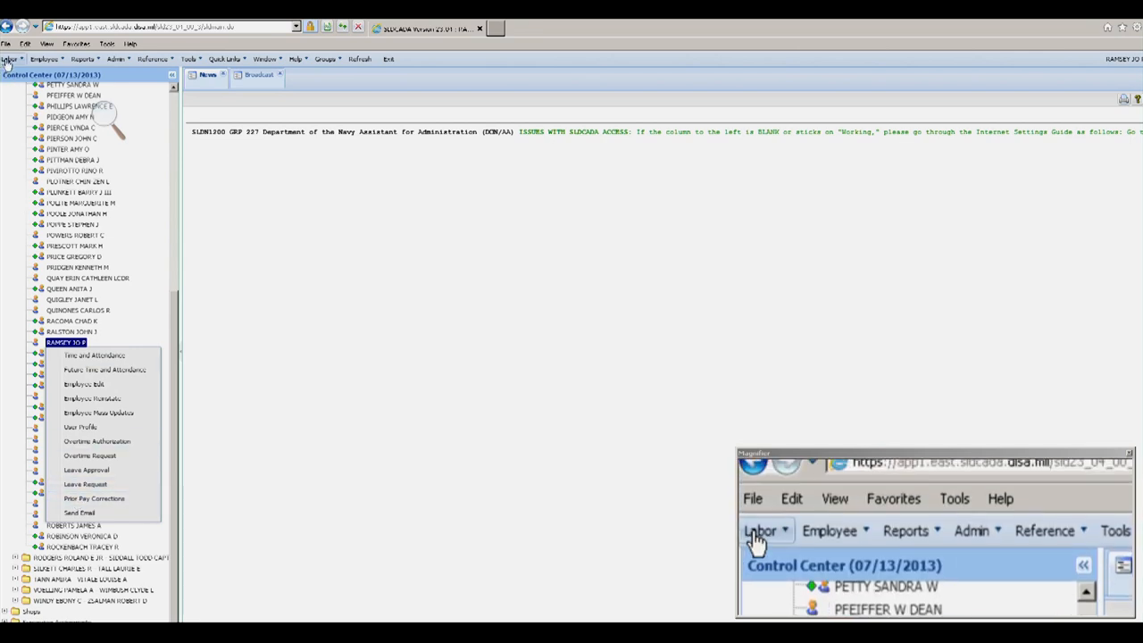
{"action": "left_click", "coordinate": [11, 59]}
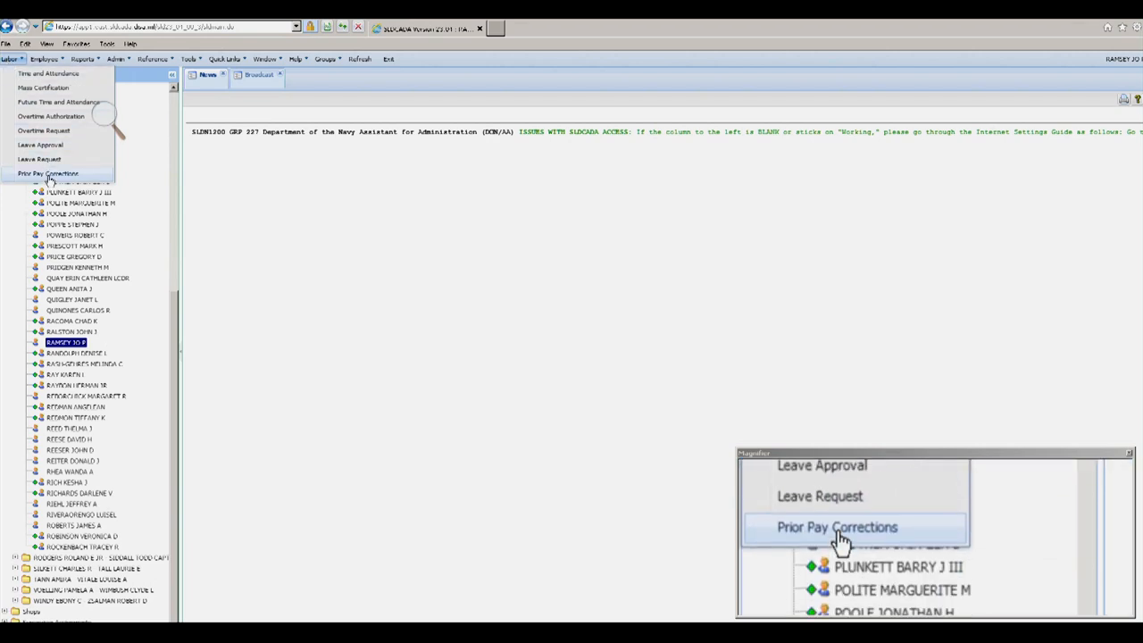
{"action": "left_click", "coordinate": [49, 174]}
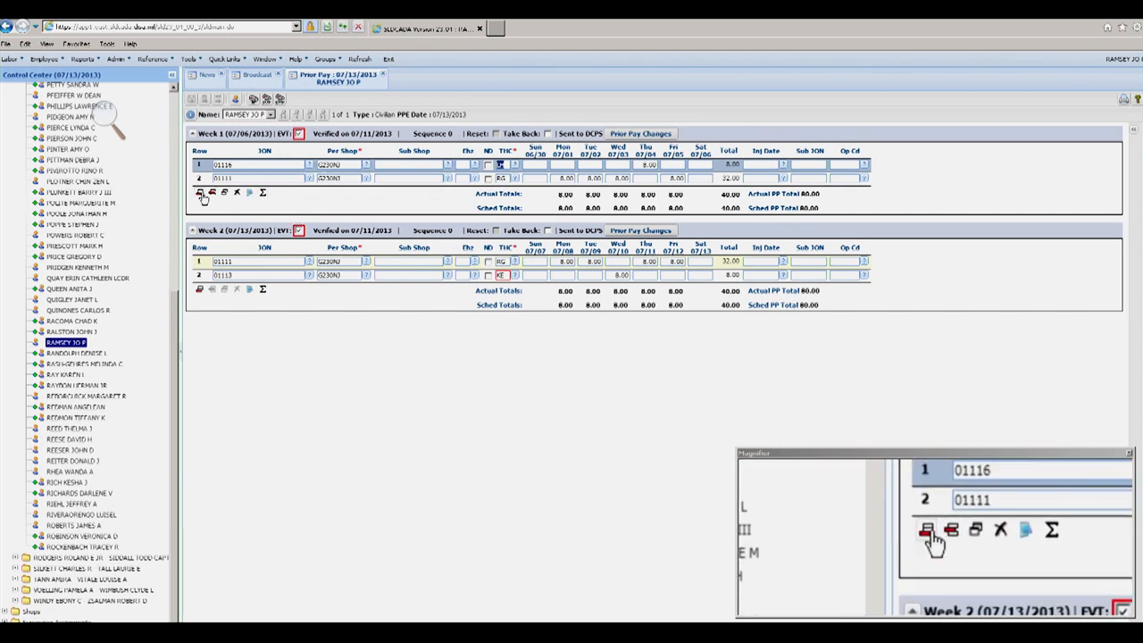
- Add a new correction row under Week 1 of the prior pay timecard
{"action": "left_click", "coordinate": [200, 193]}
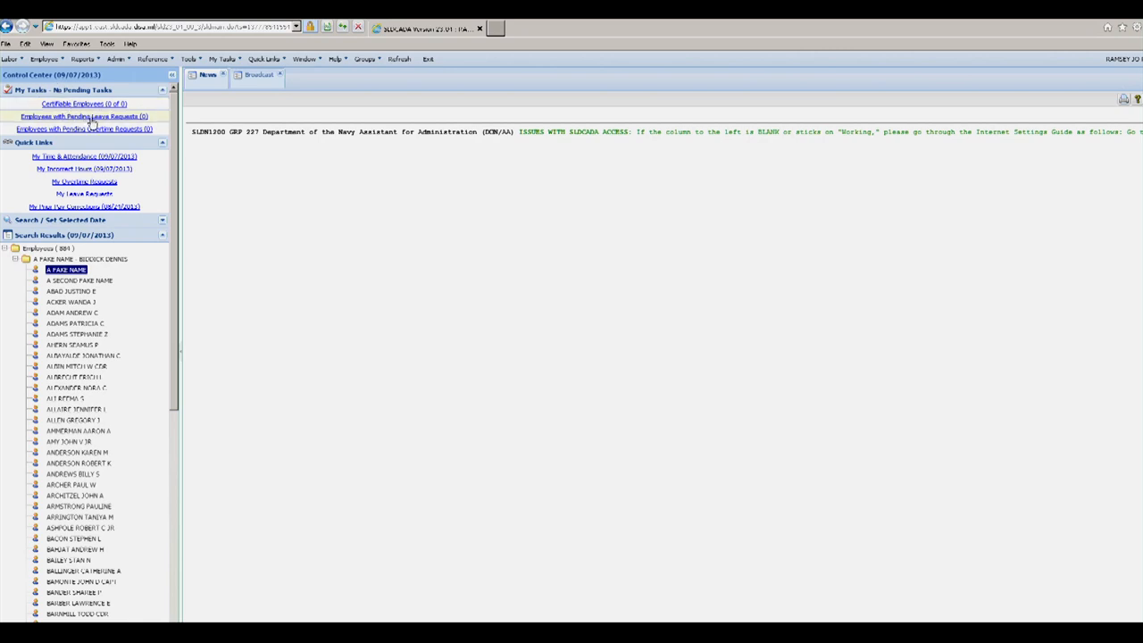
{"action": "mouse_move", "coordinate": [84, 129]}
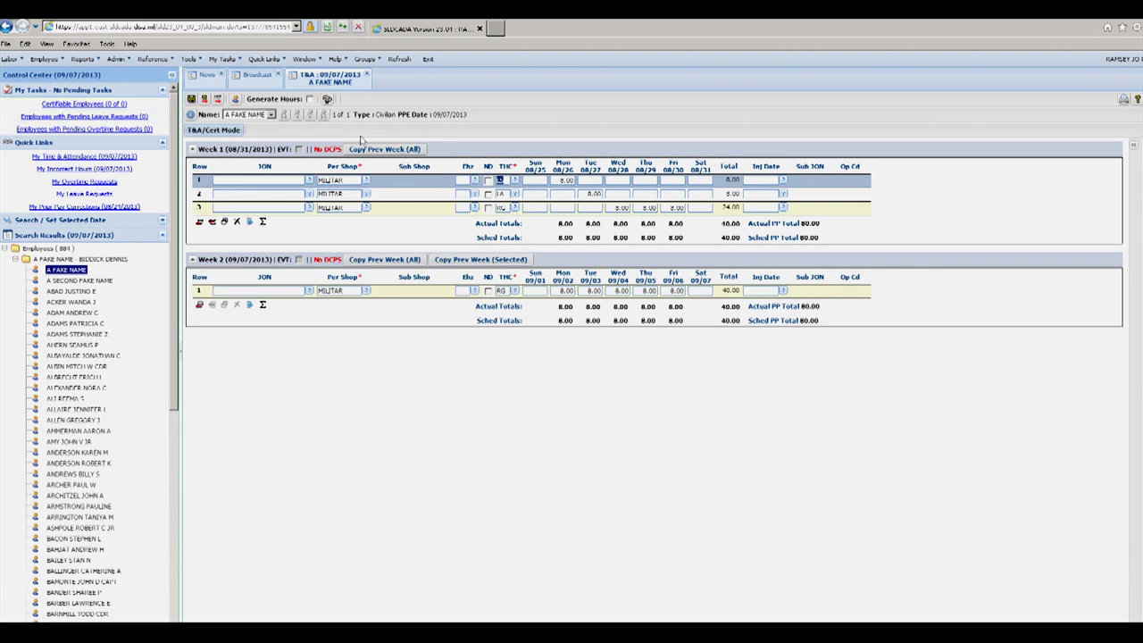
{"action": "mouse_move", "coordinate": [489, 214]}
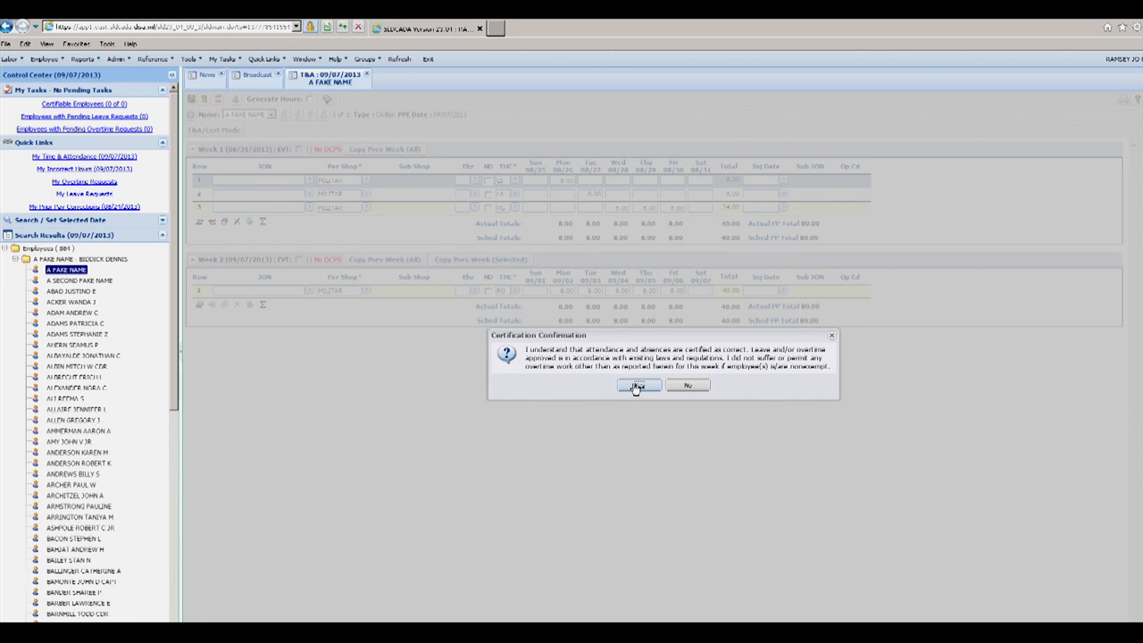
- Confirm the certification statement, certify both weeks, and continue past the leave warning
{"action": "left_click", "coordinate": [638, 386]}
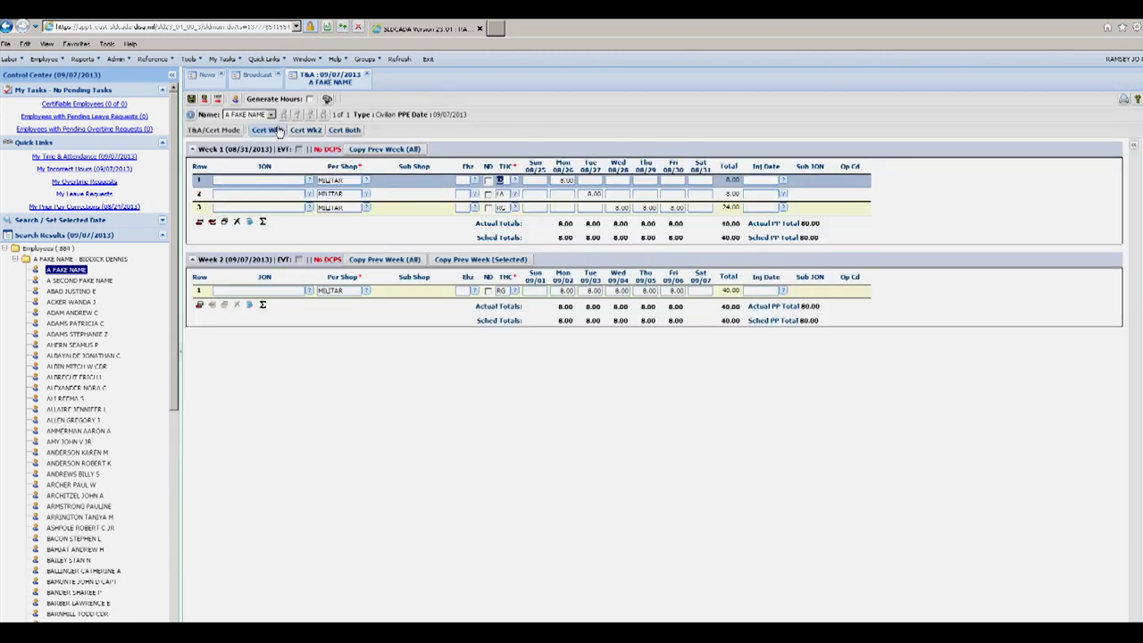
{"action": "mouse_move", "coordinate": [268, 128]}
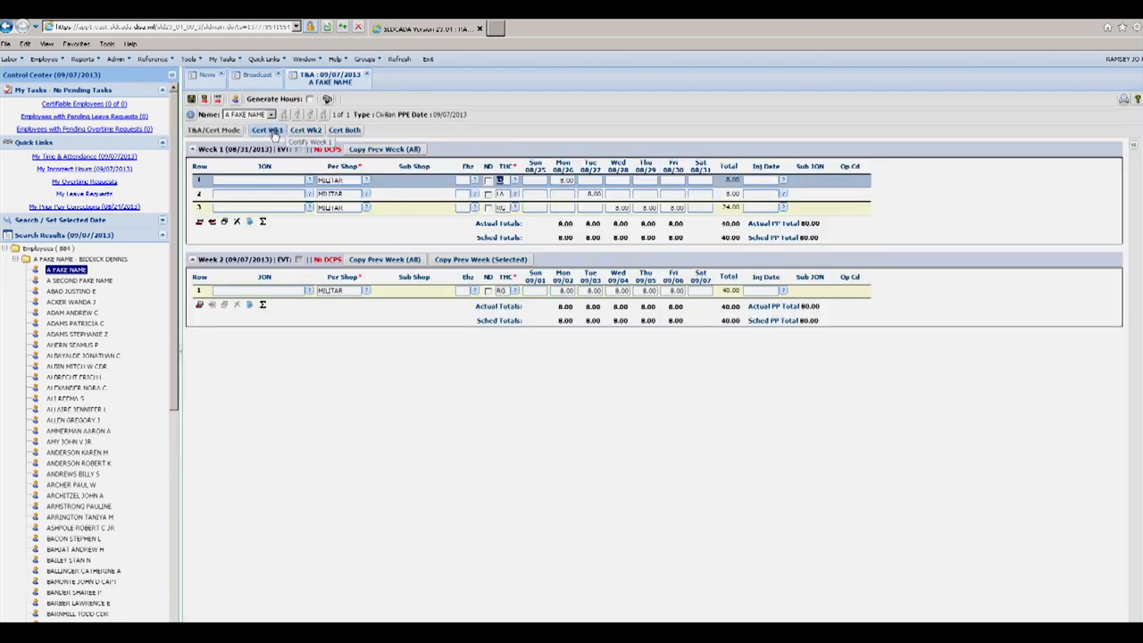
{"action": "left_click", "coordinate": [307, 129]}
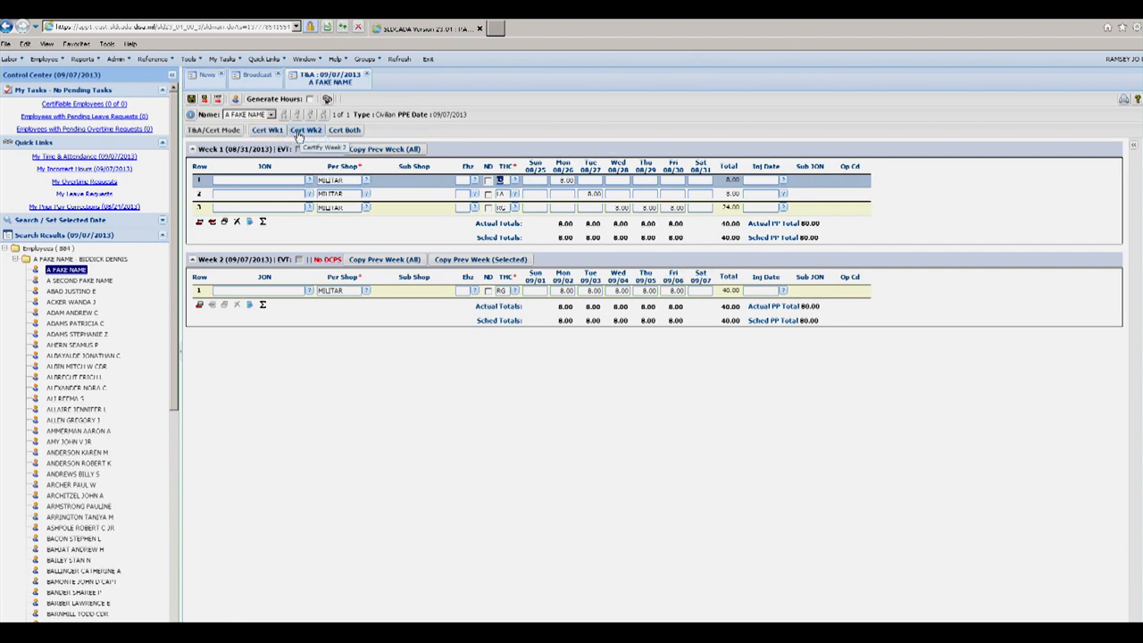
{"action": "left_click", "coordinate": [346, 129]}
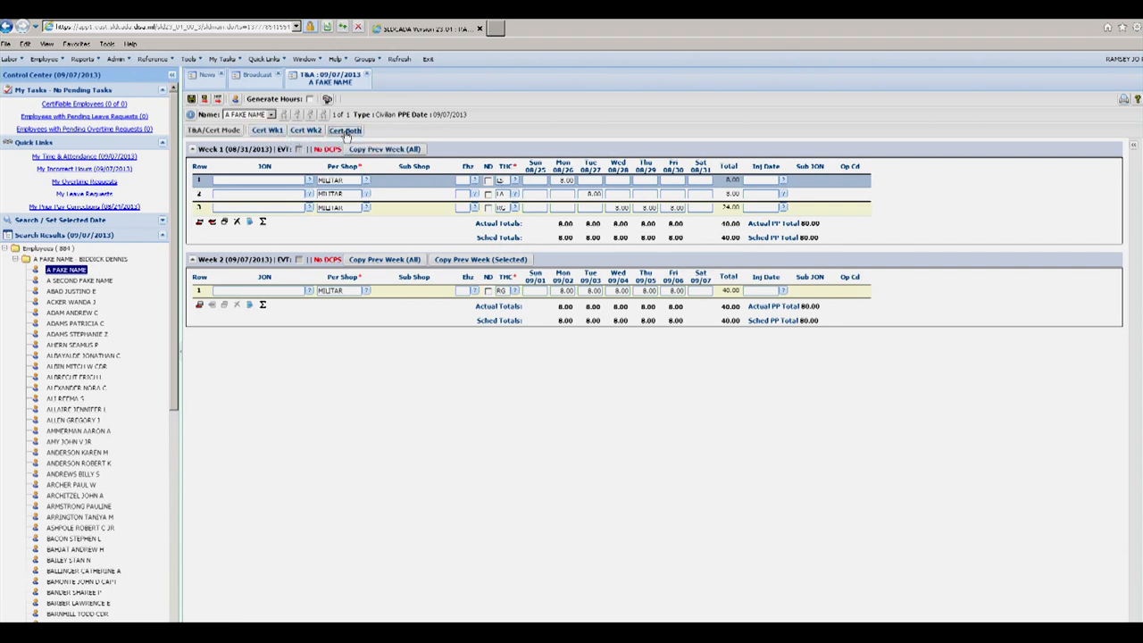
{"action": "left_click", "coordinate": [345, 128]}
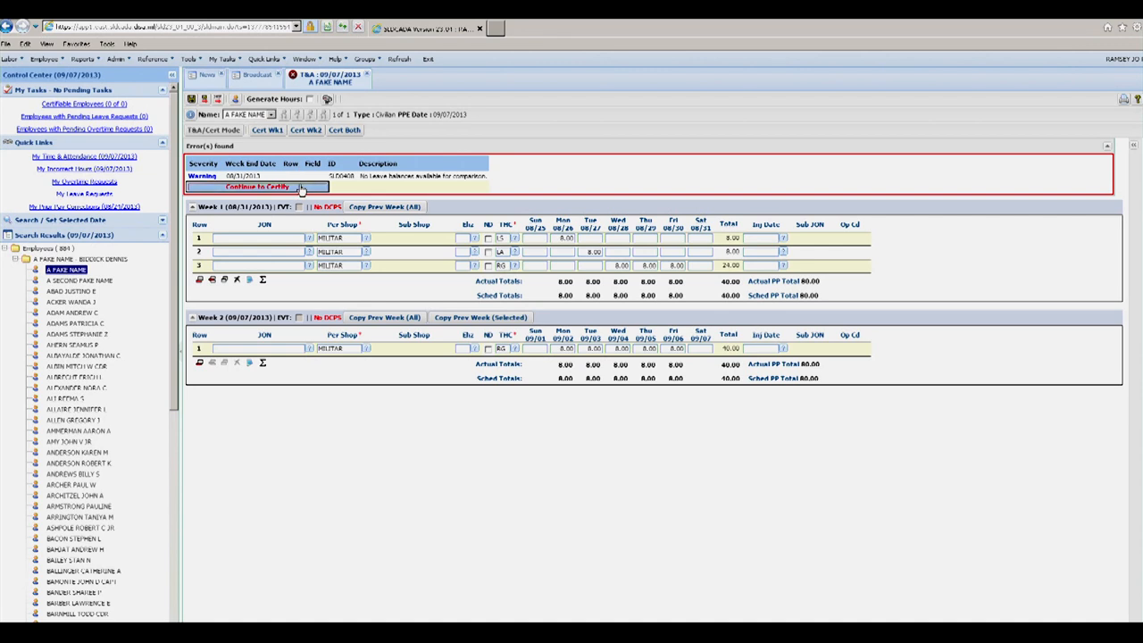
{"action": "left_click", "coordinate": [257, 187]}
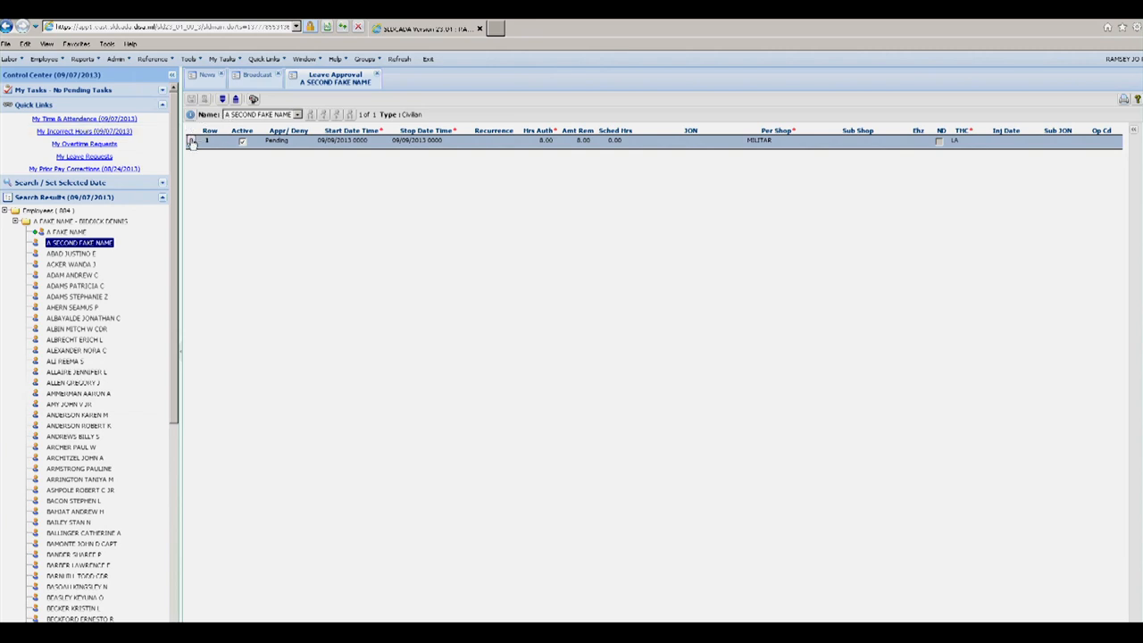
- Expand the pending leave row and mark the request Approved
{"action": "left_click", "coordinate": [193, 141]}
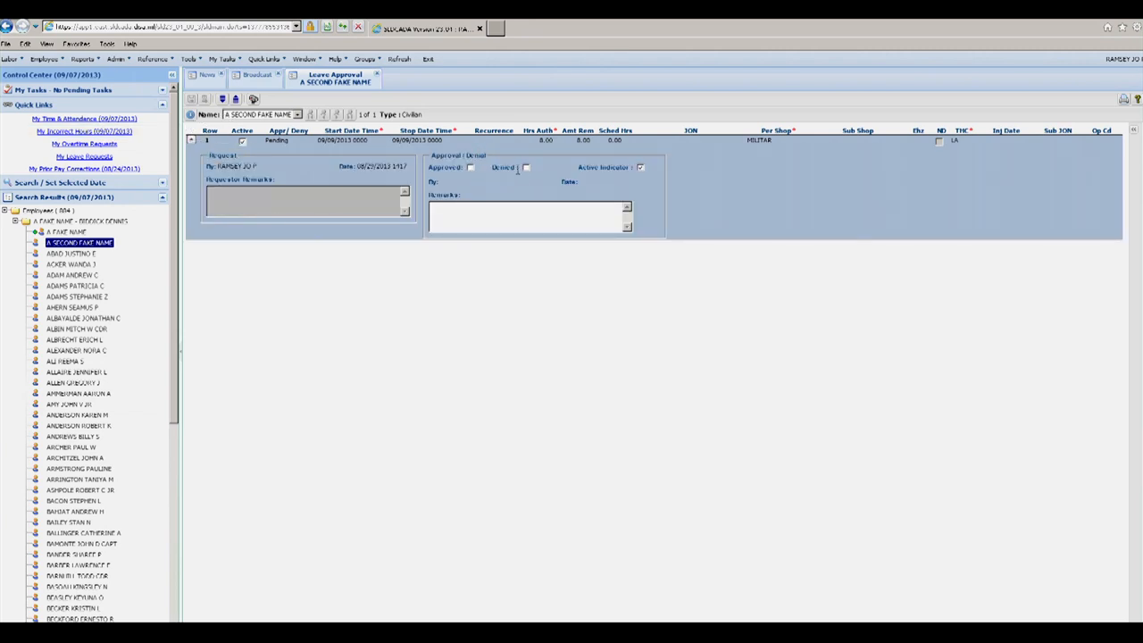
{"action": "left_click", "coordinate": [472, 168]}
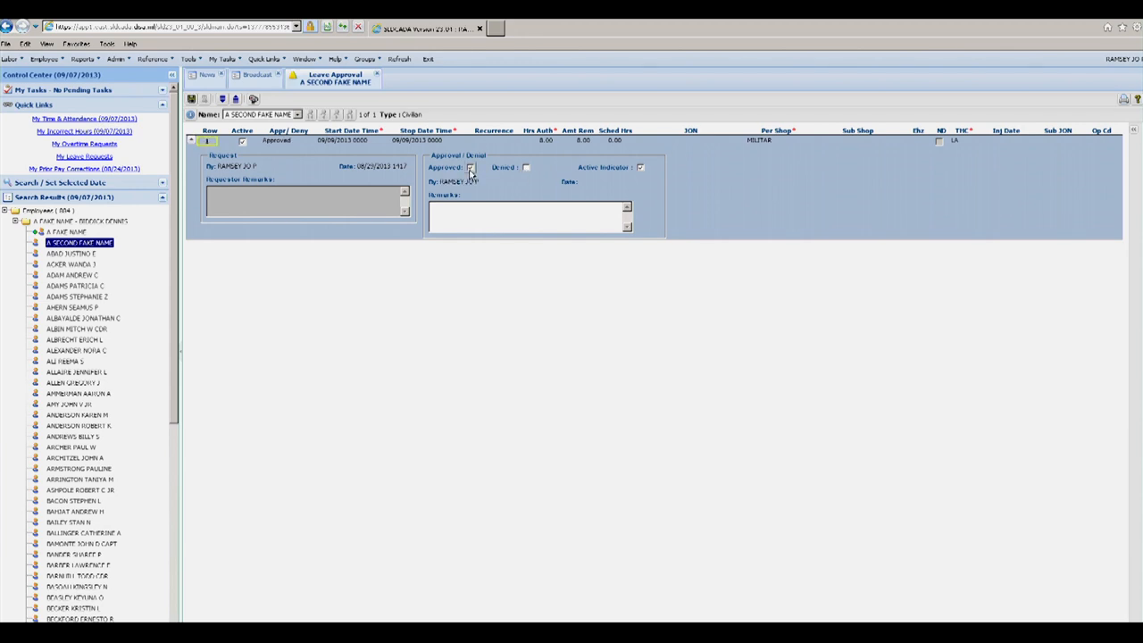